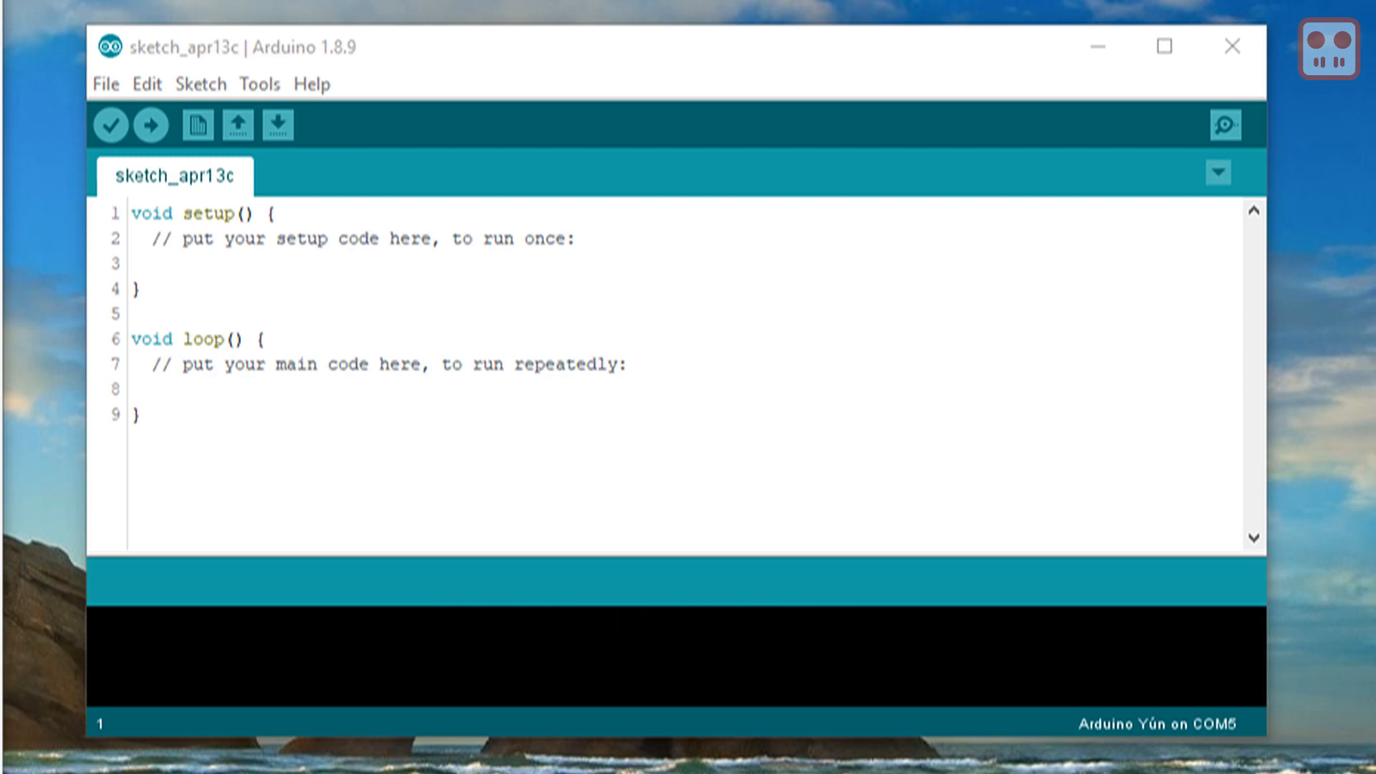
pyautogui.click(108, 84)
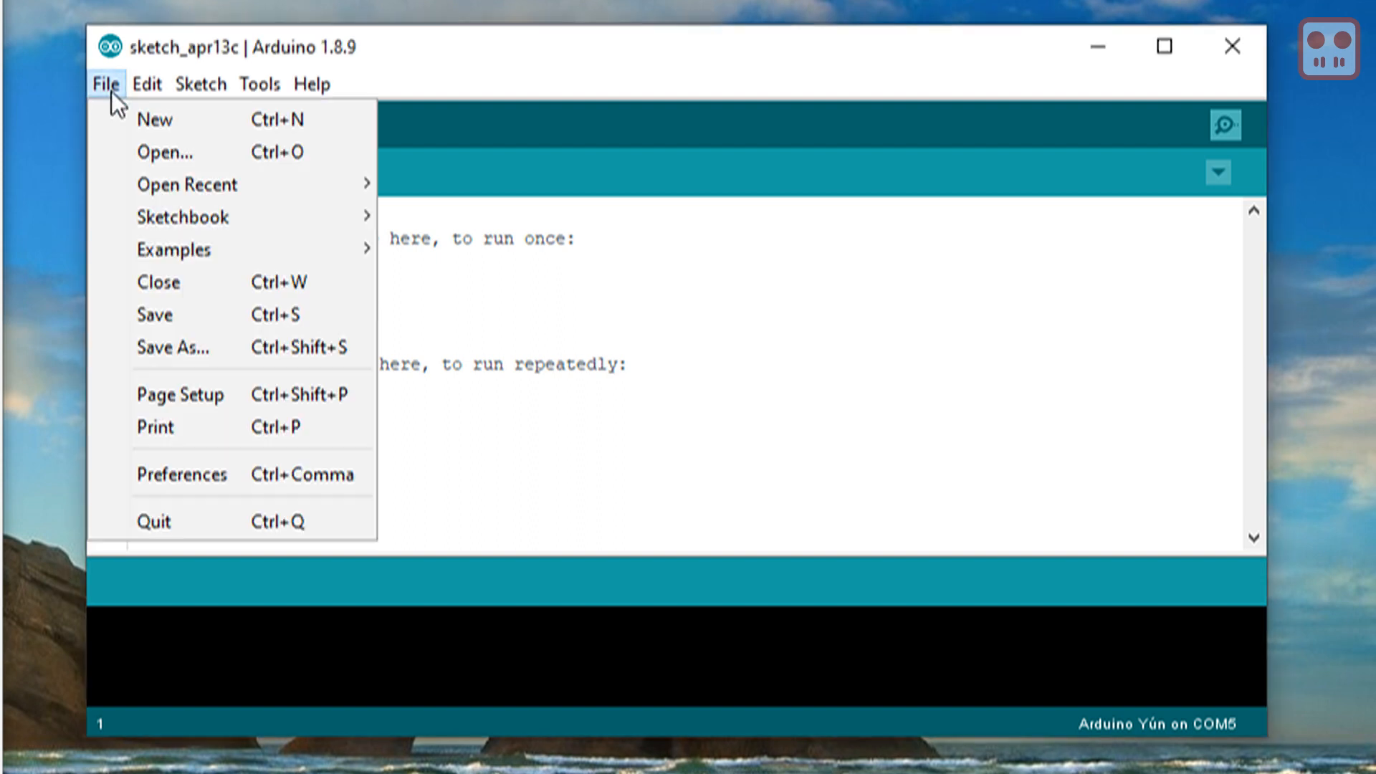
pyautogui.click(181, 474)
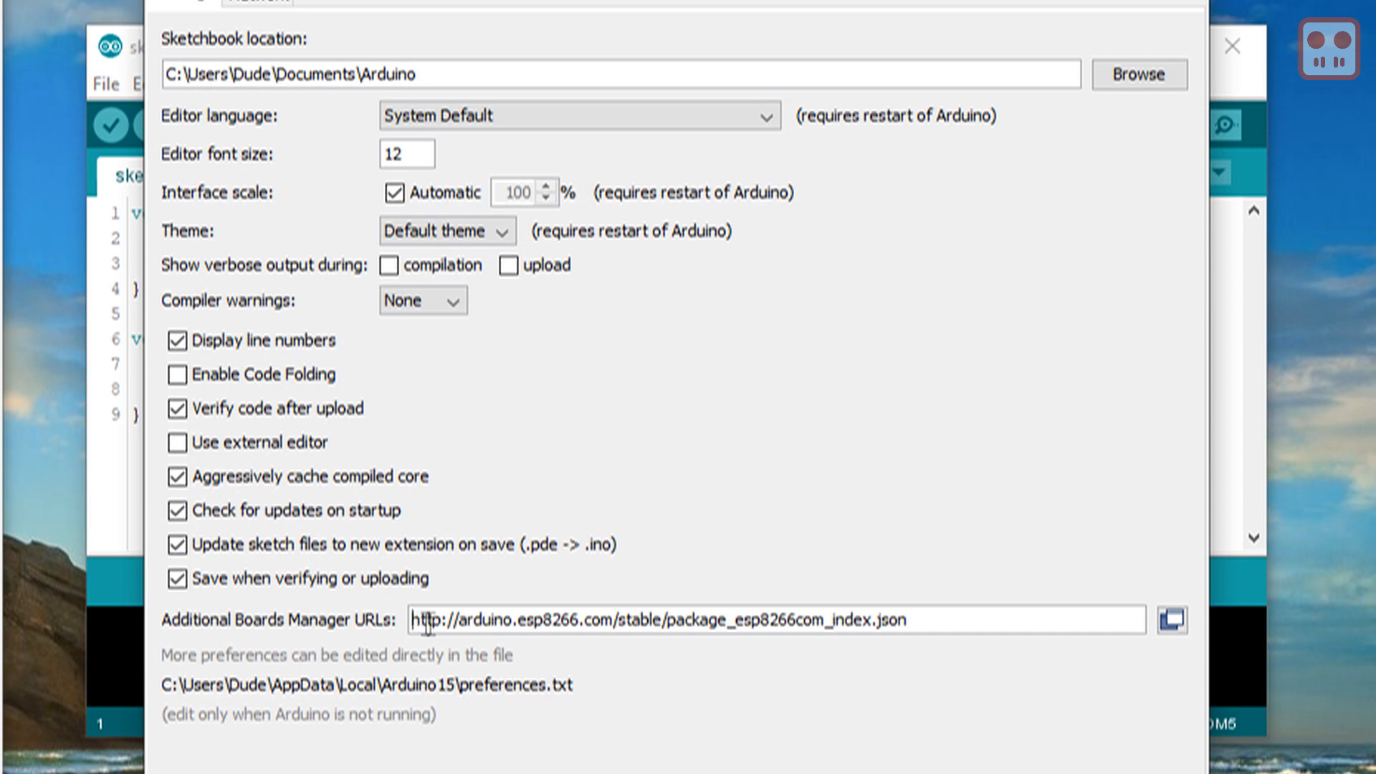
pyautogui.write('https://dl.espressif.com/dl/package_esp32_index.json,')
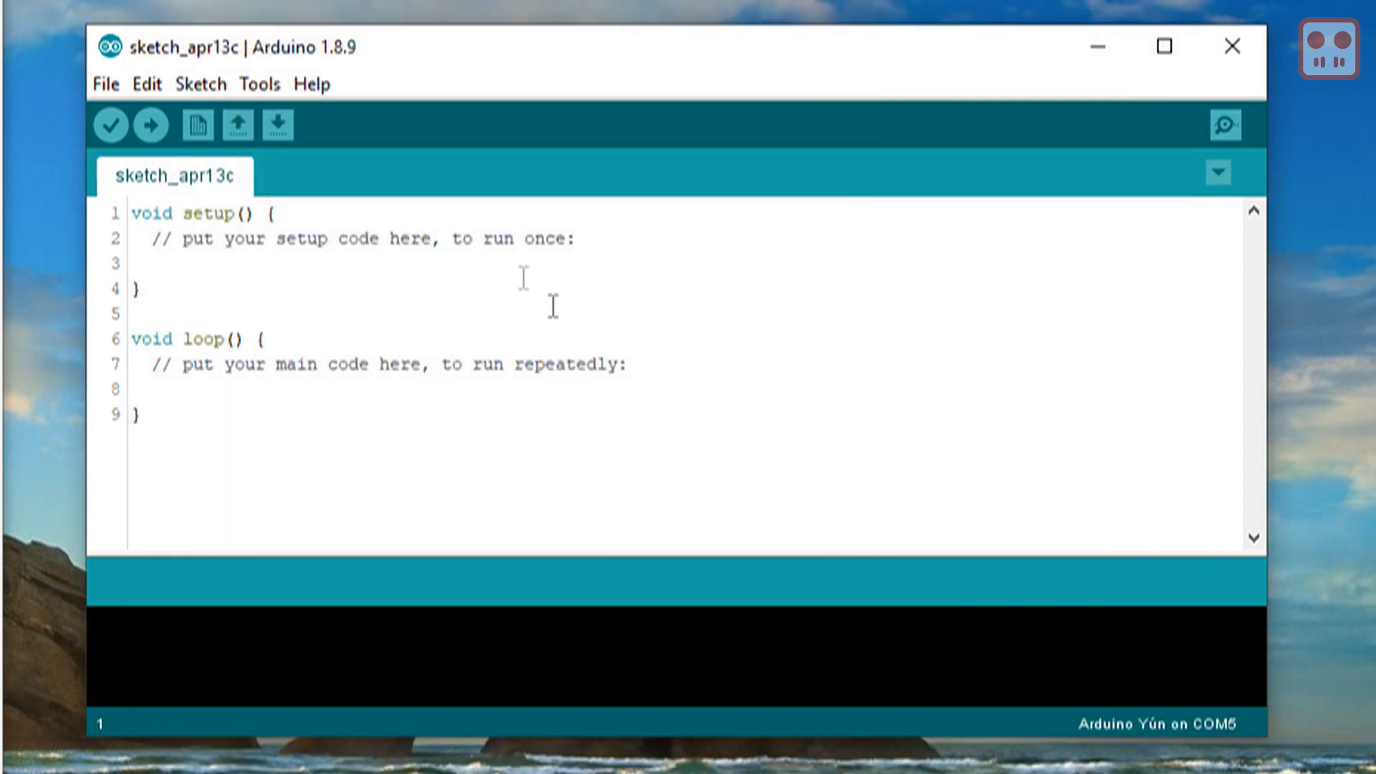
# Search Boards Manager for 'ESP' and install esp32 by Espressif Systems version 1.0.1
pyautogui.click(260, 84)
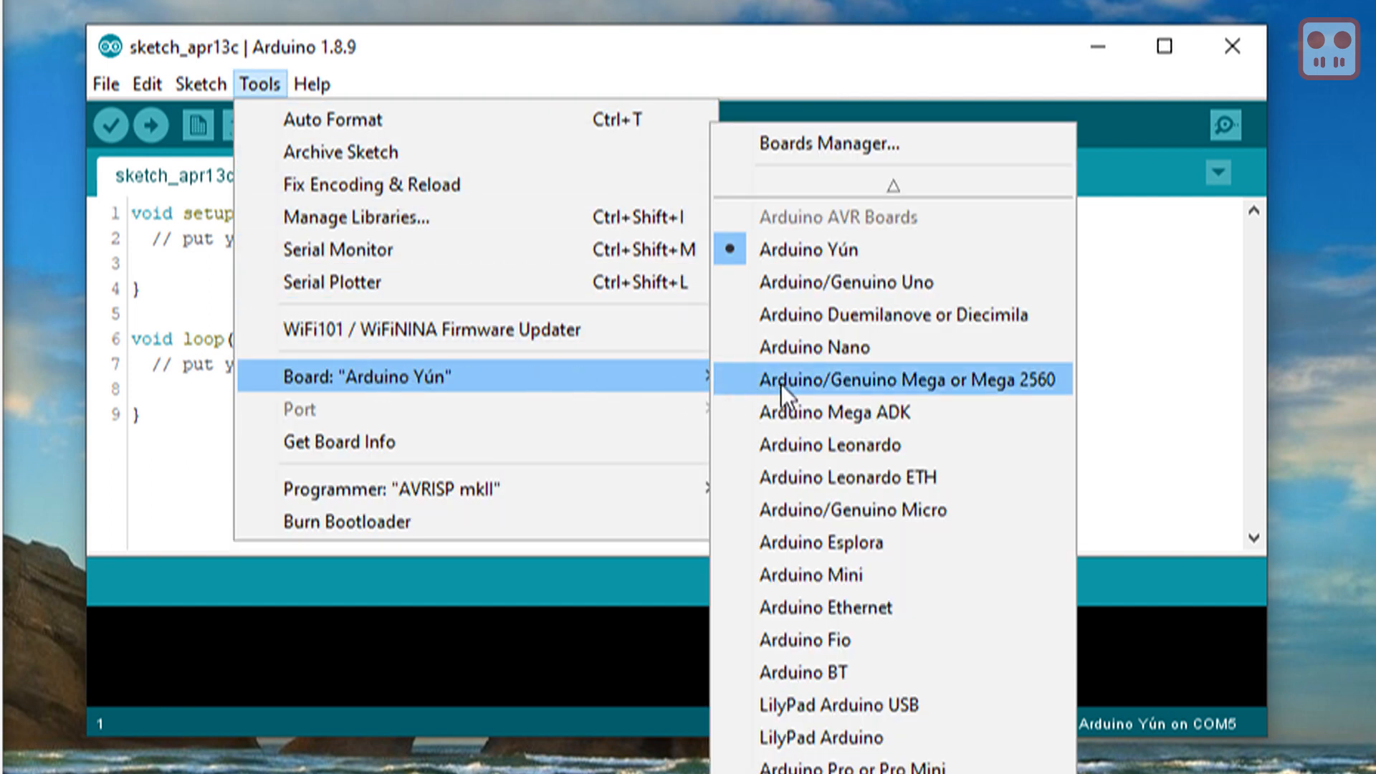
pyautogui.click(833, 144)
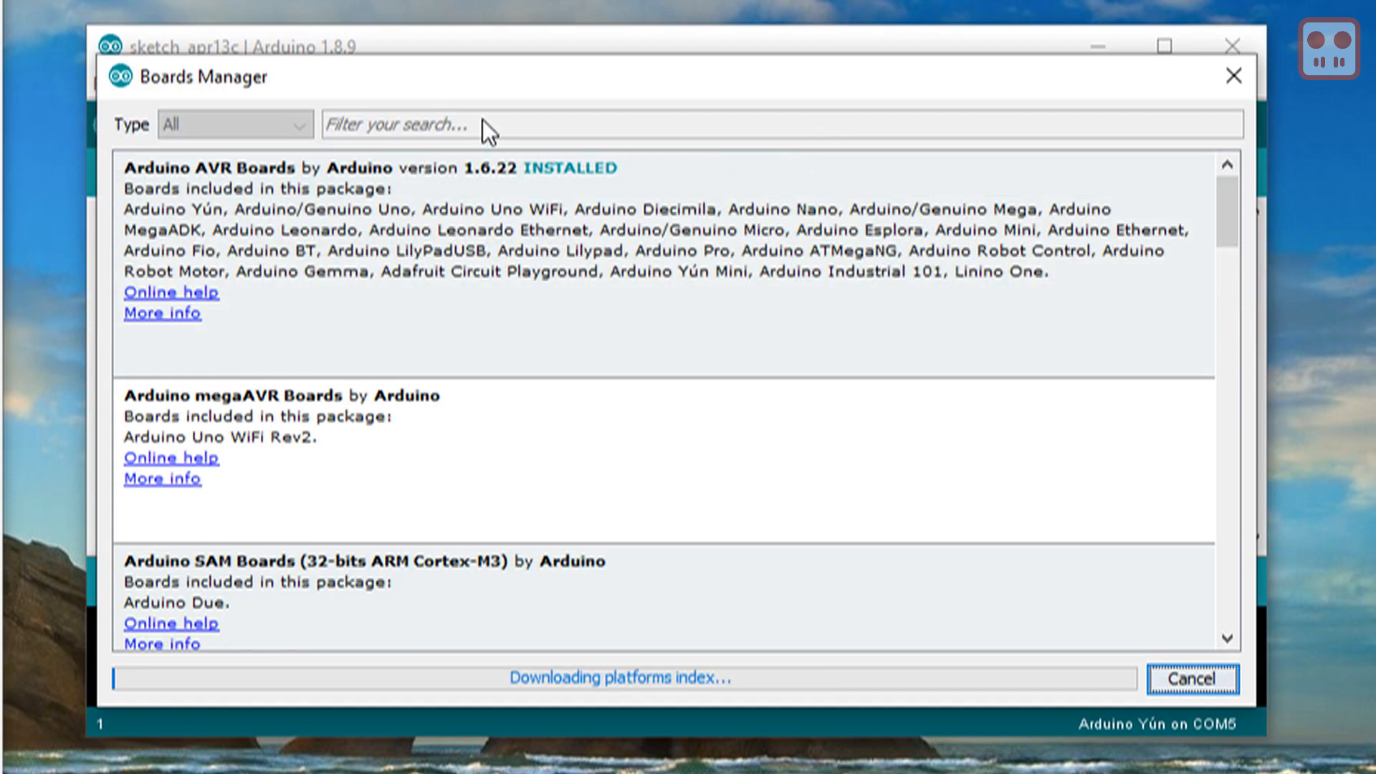
pyautogui.click(486, 123)
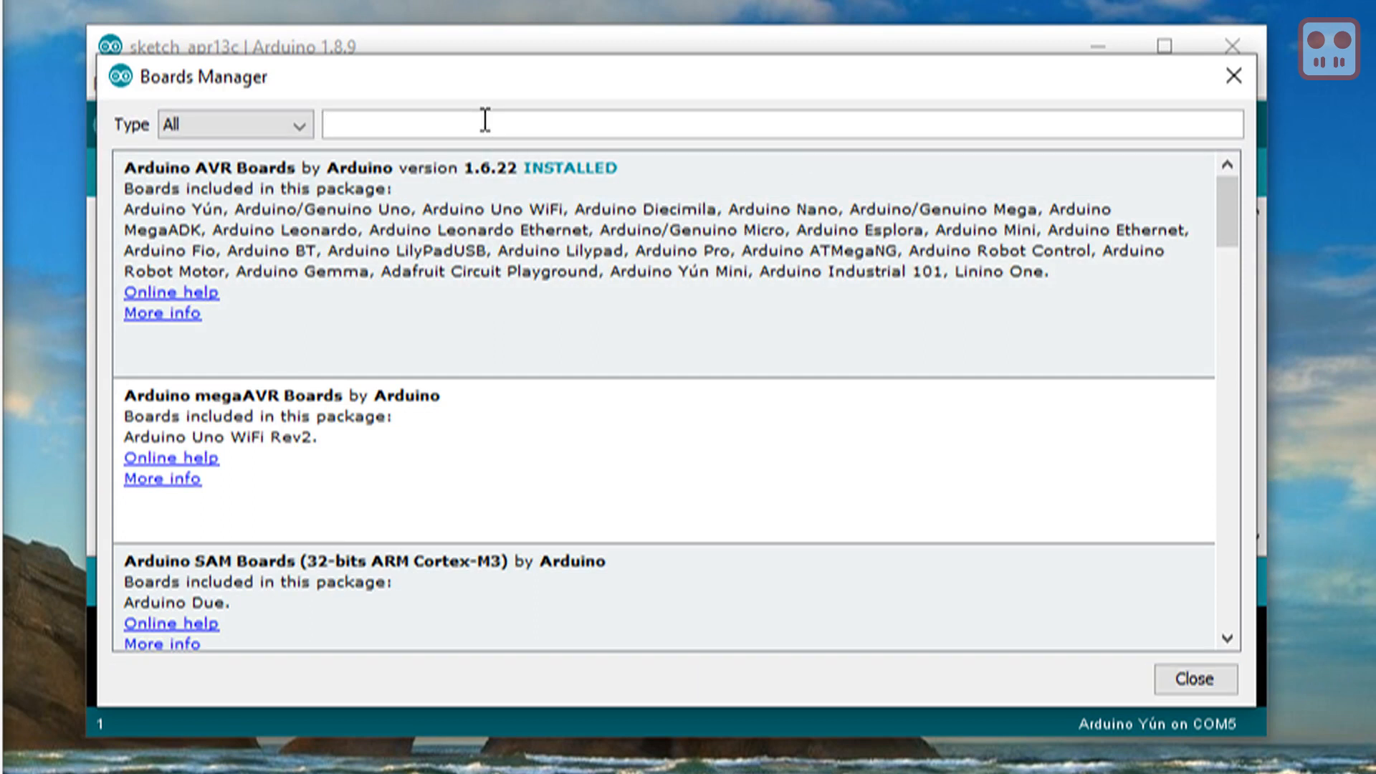
pyautogui.write('ESP32')
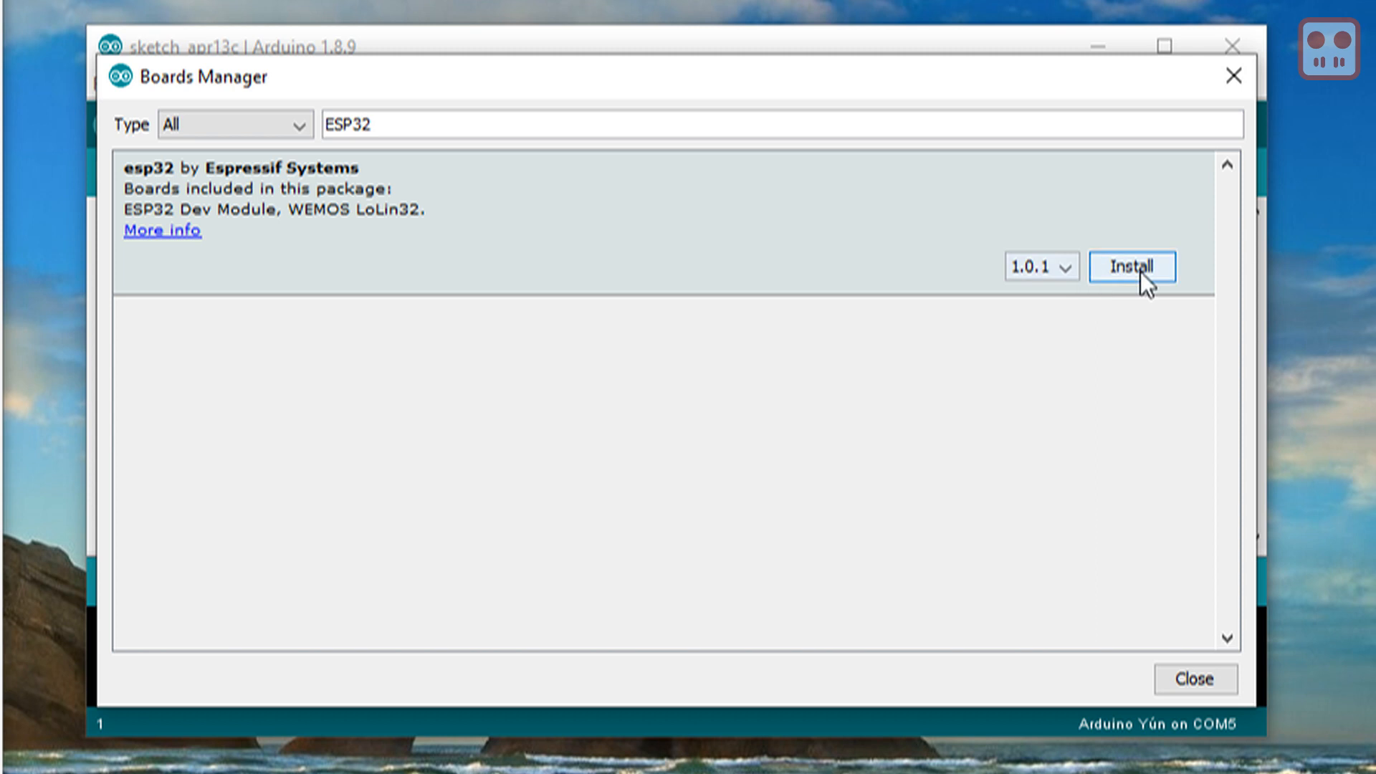
pyautogui.click(1132, 267)
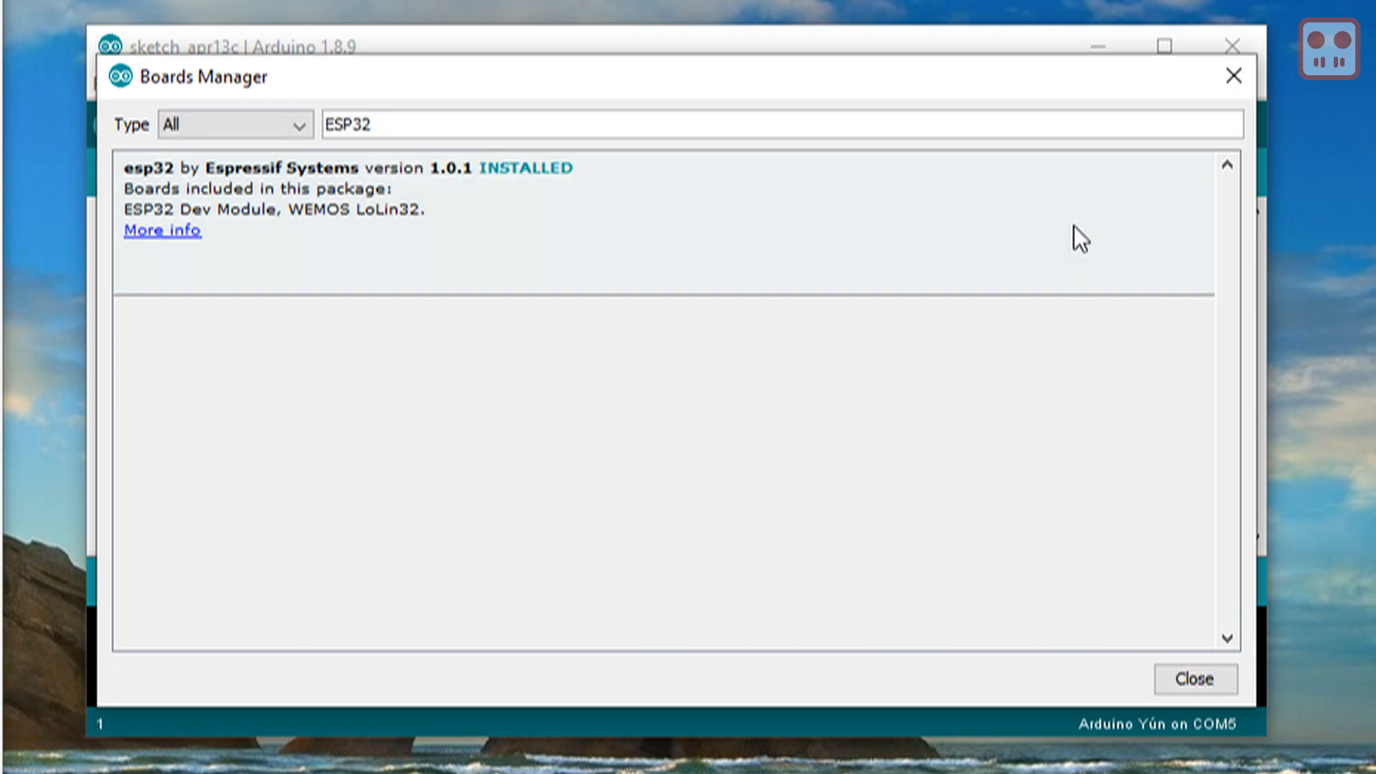
pyautogui.click(344, 194)
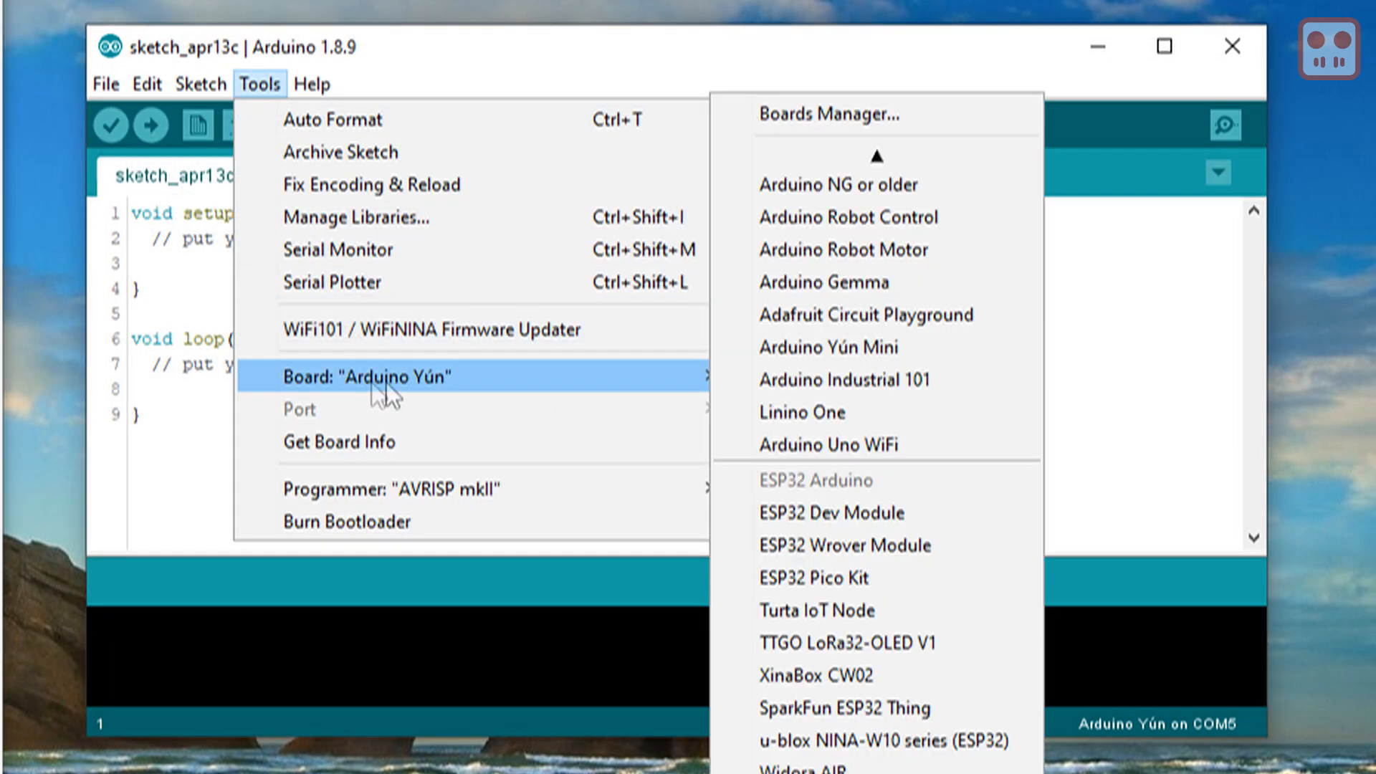
pyautogui.moveTo(840, 666)
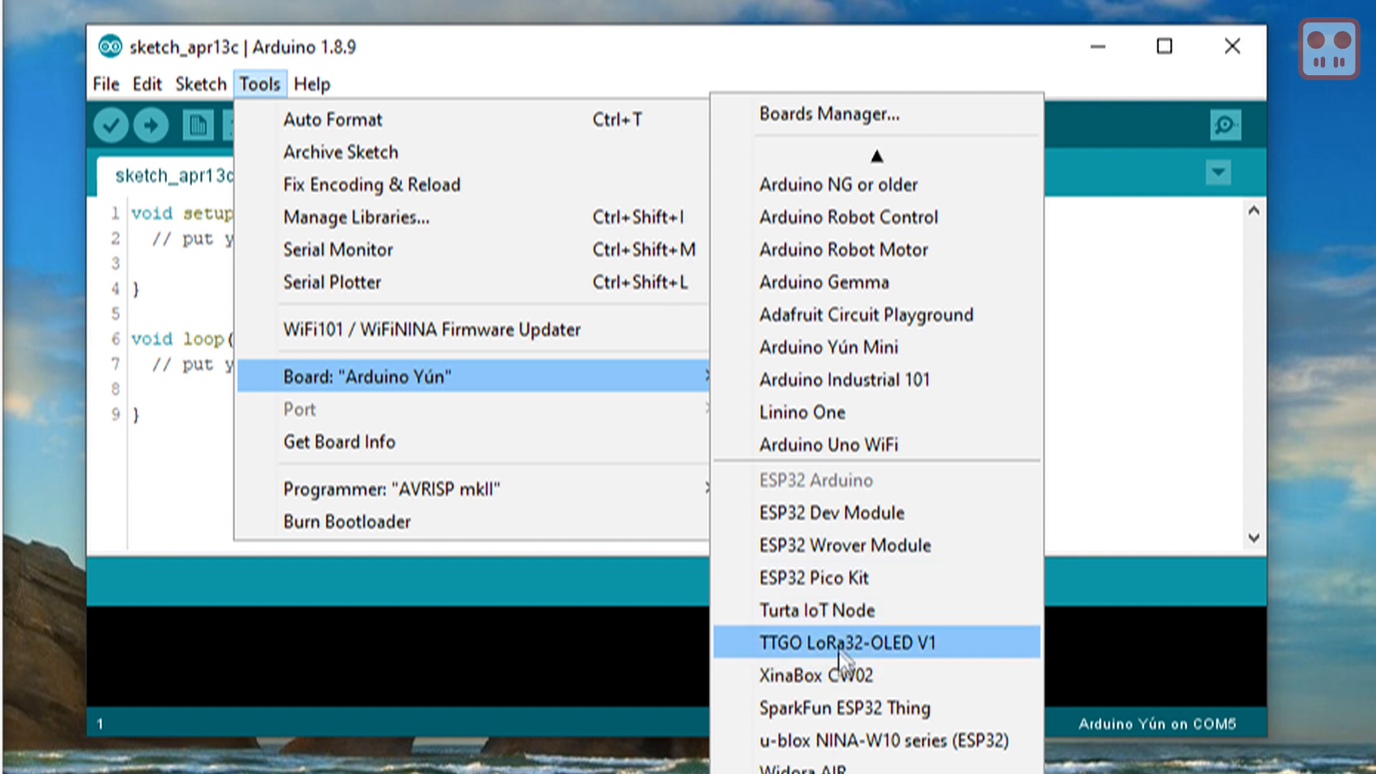
pyautogui.moveTo(855, 552)
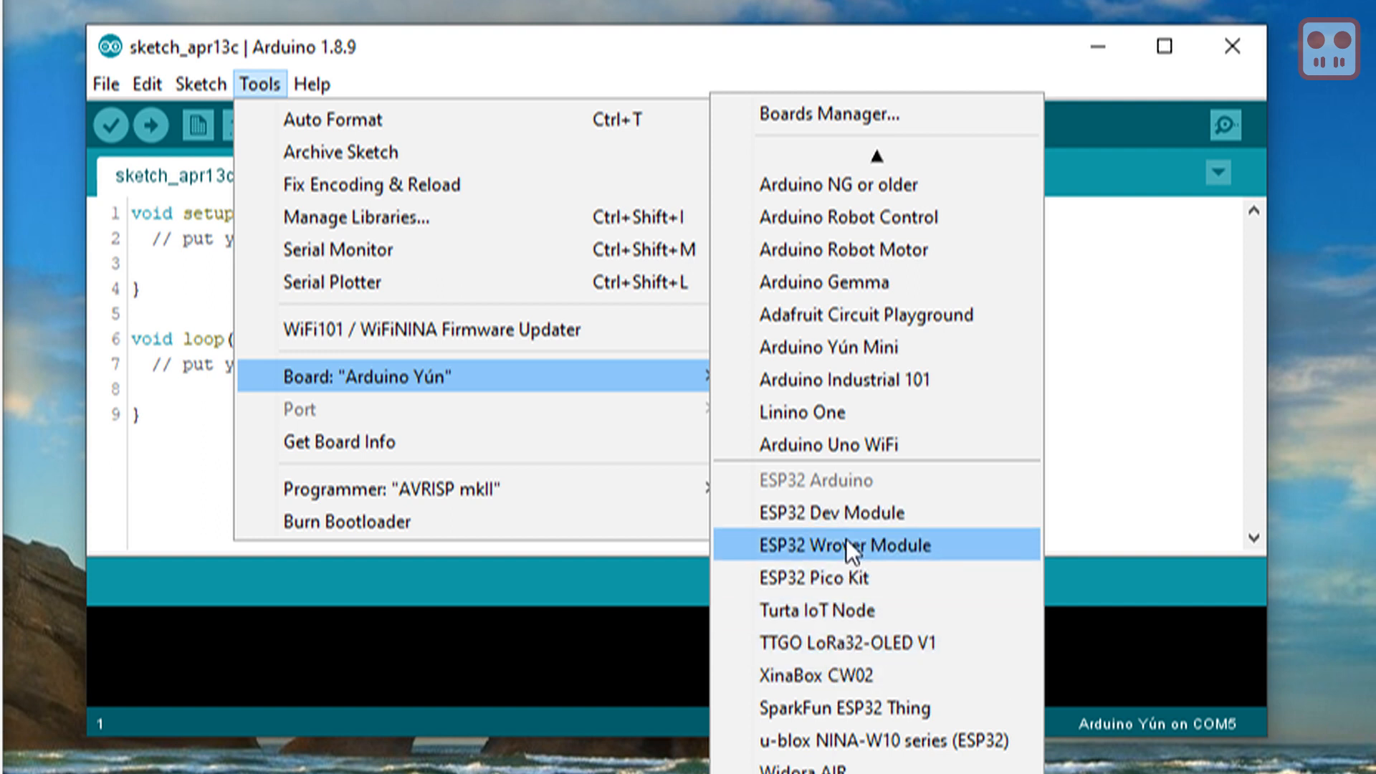
# Select ESP32 Wrover Module as the board and confirm esp32 is installed in Boards Manager
pyautogui.click(838, 545)
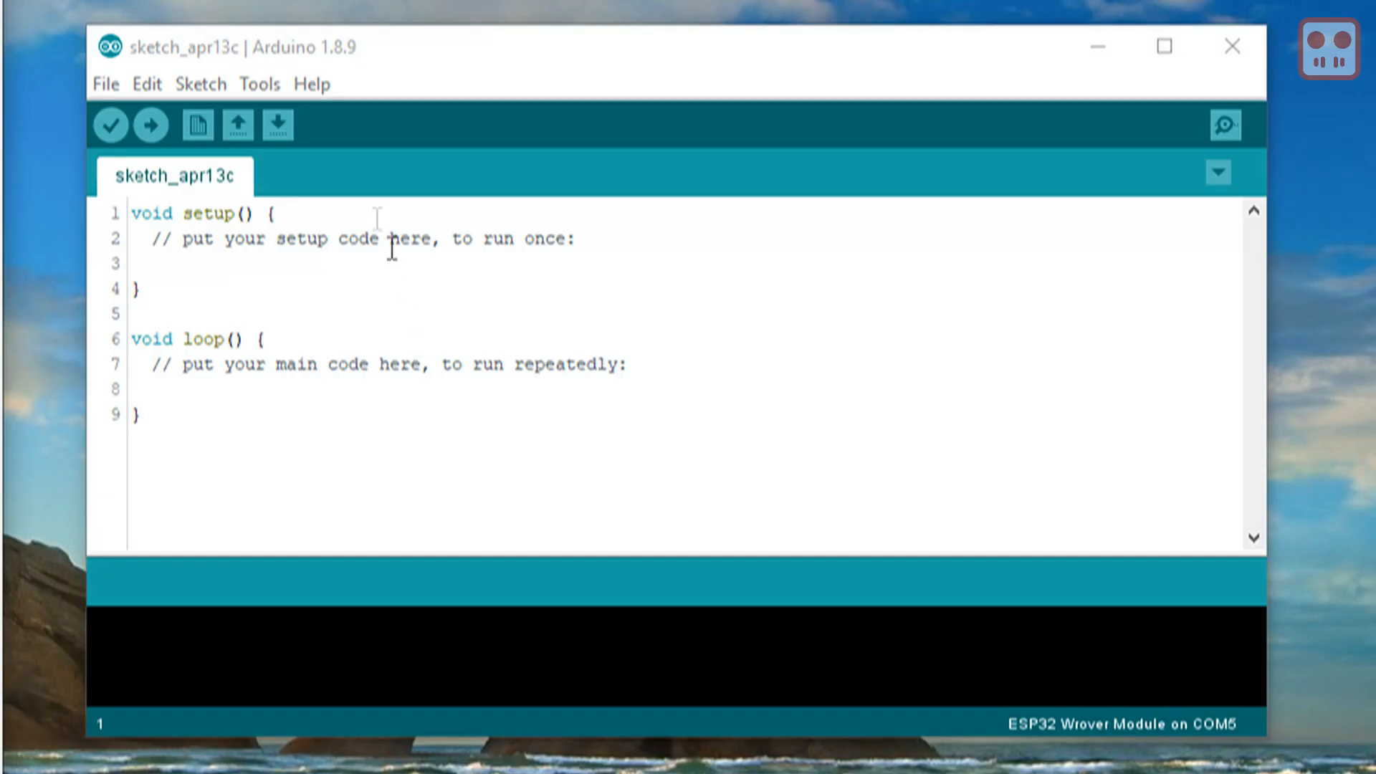
pyautogui.click(265, 84)
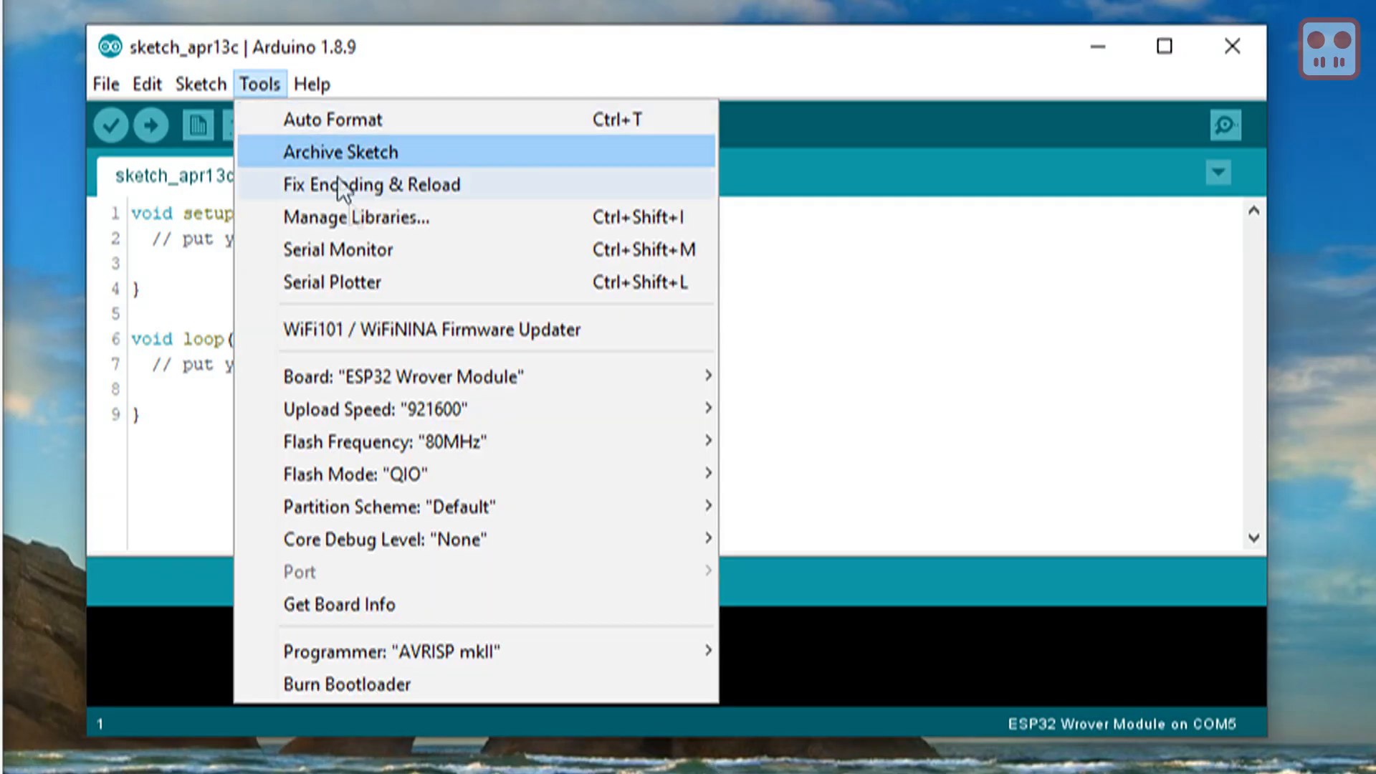
pyautogui.click(404, 377)
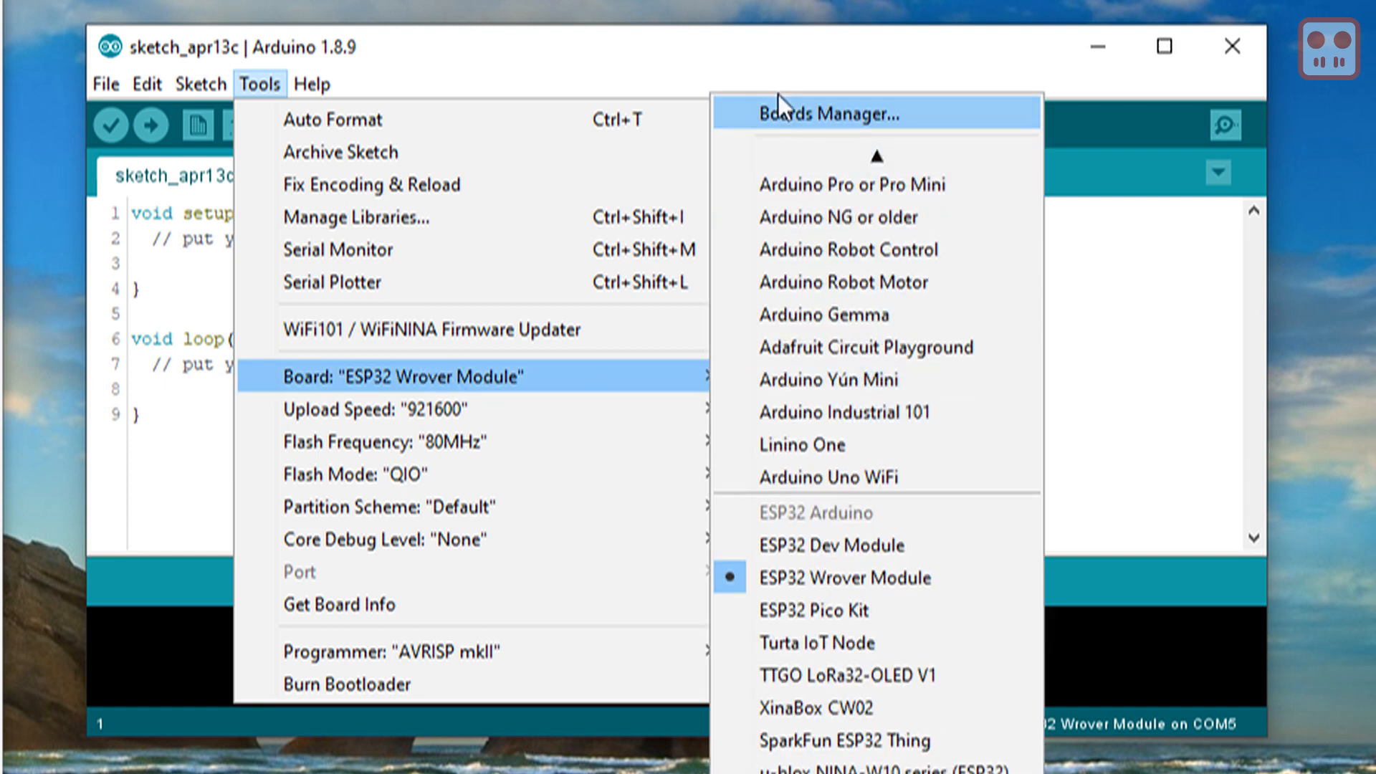
pyautogui.click(825, 114)
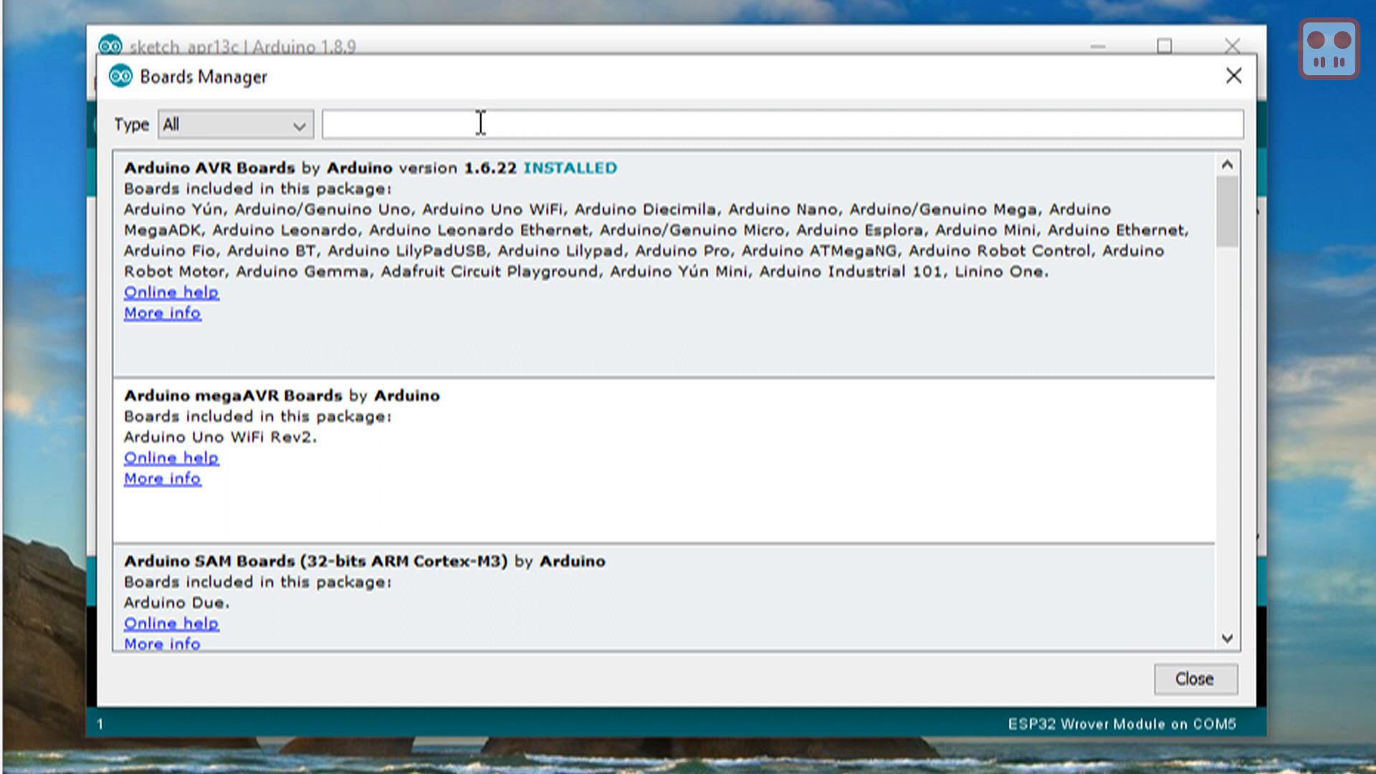
pyautogui.write('esp32')
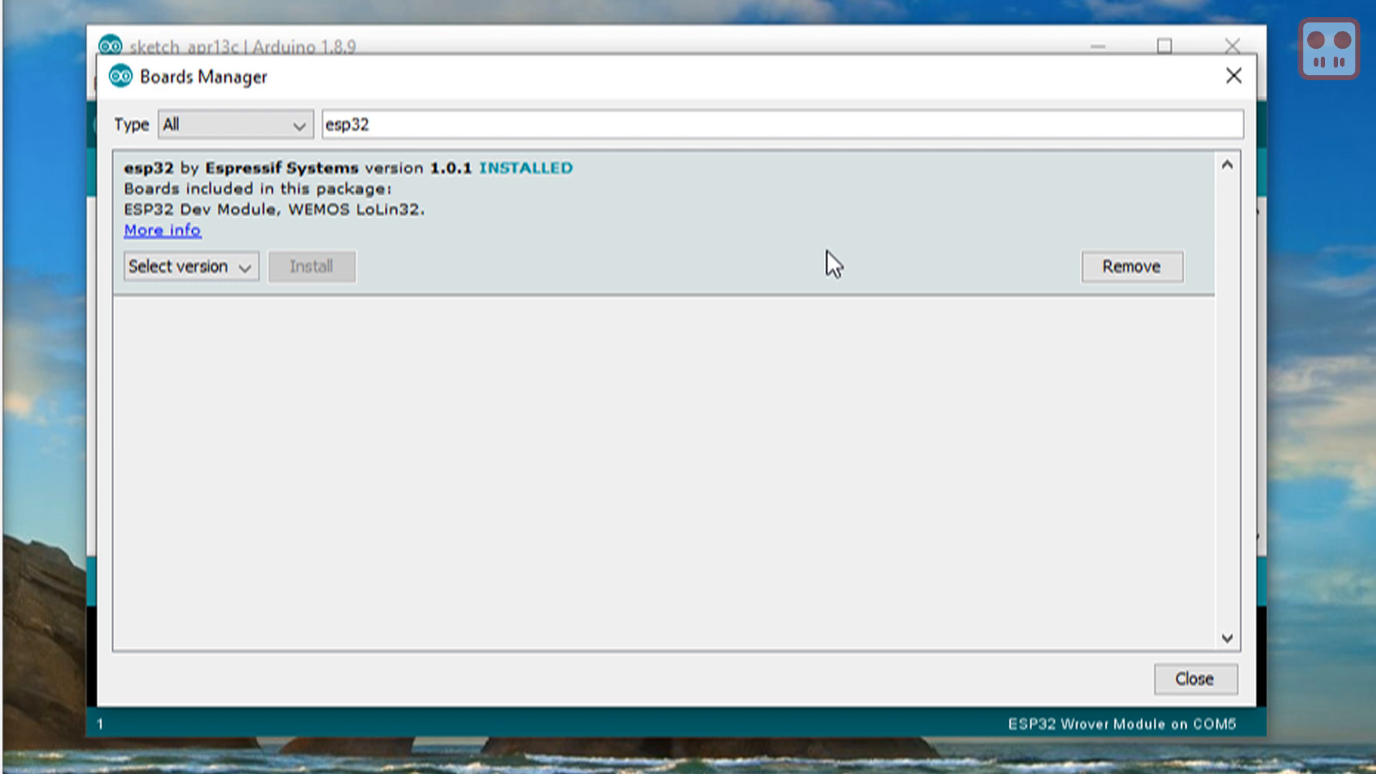
pyautogui.click(190, 266)
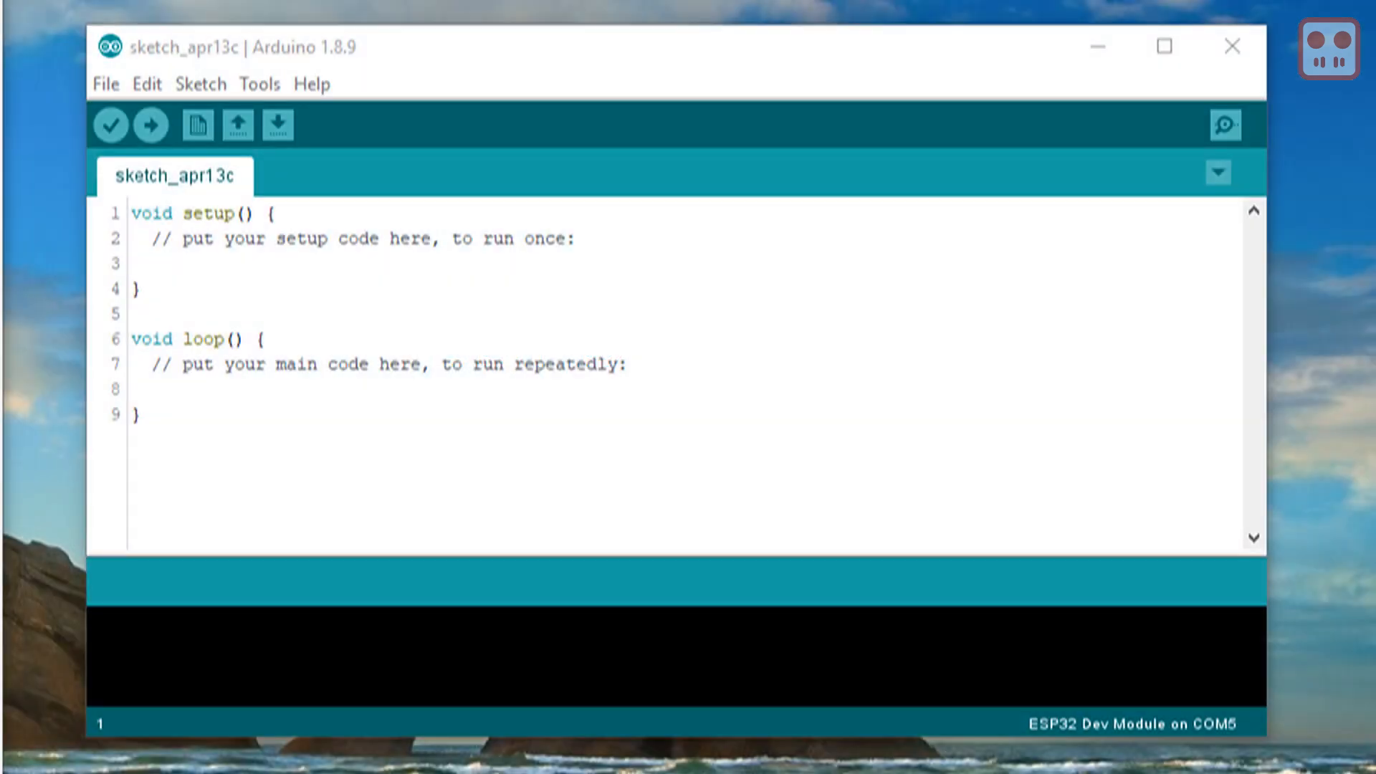
pyautogui.moveTo(233, 107)
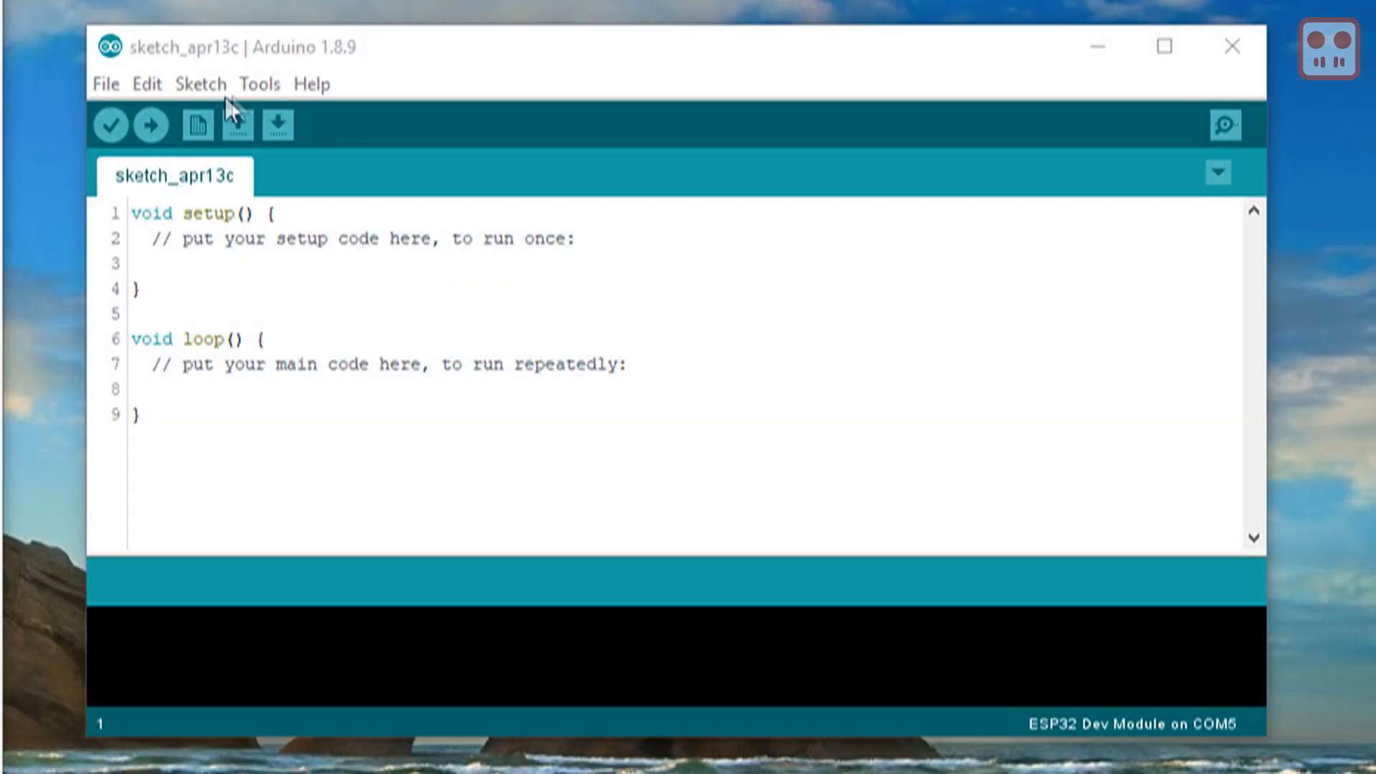
pyautogui.click(261, 84)
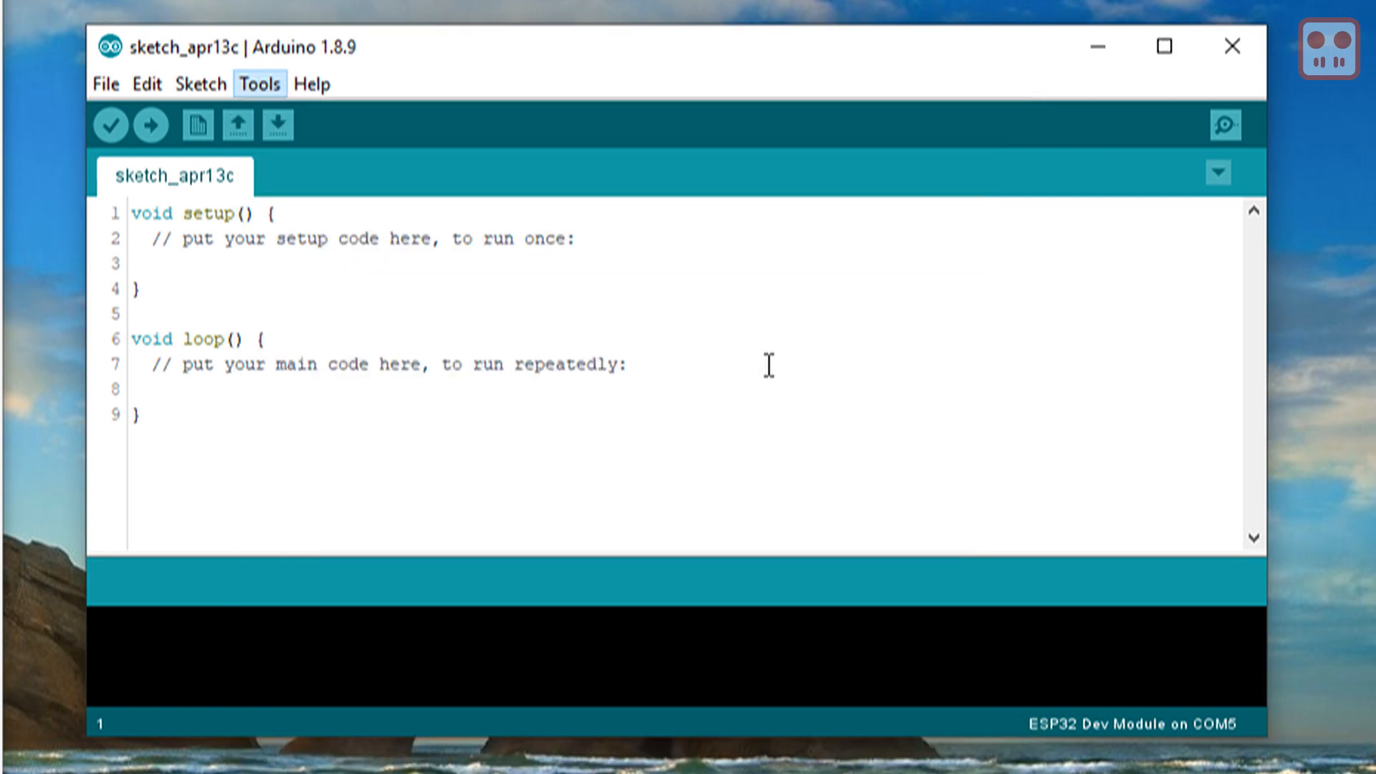
pyautogui.click(264, 84)
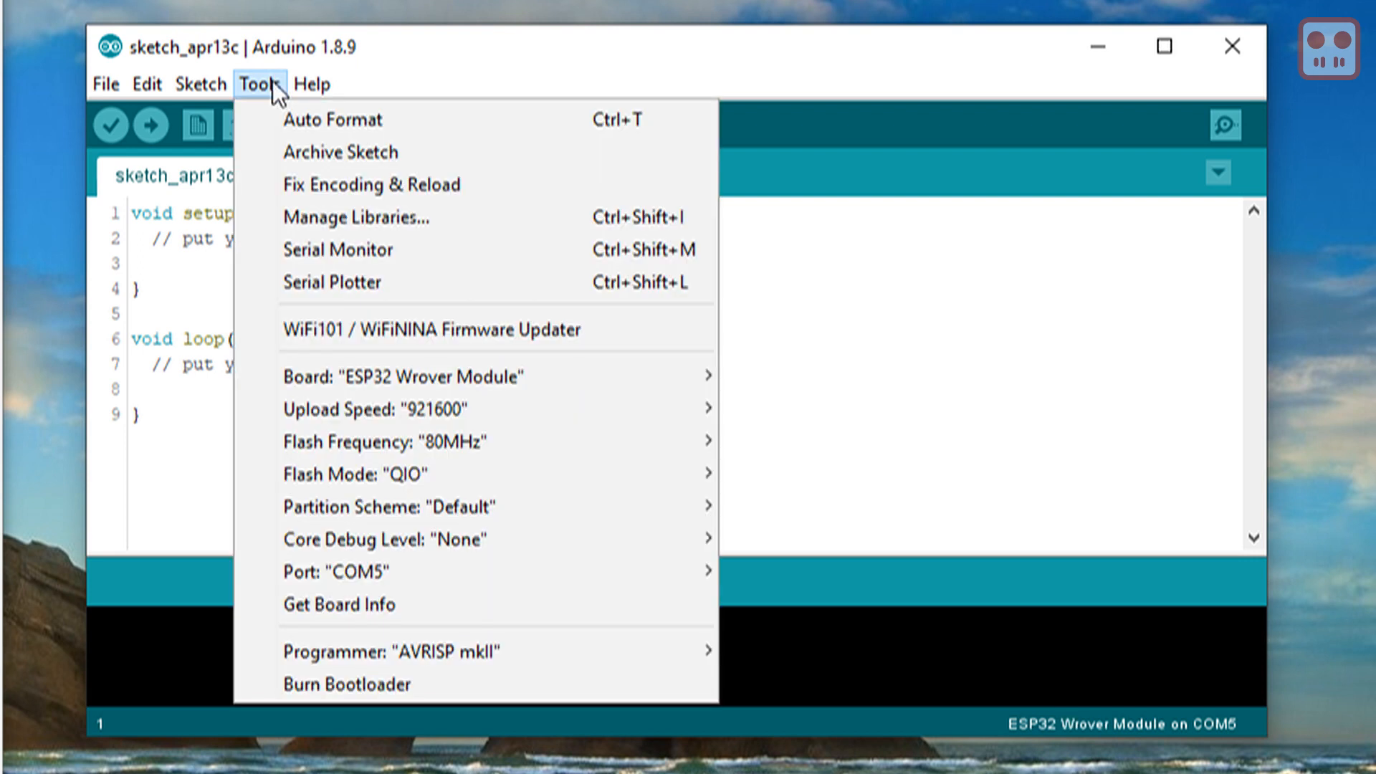
pyautogui.moveTo(400, 440)
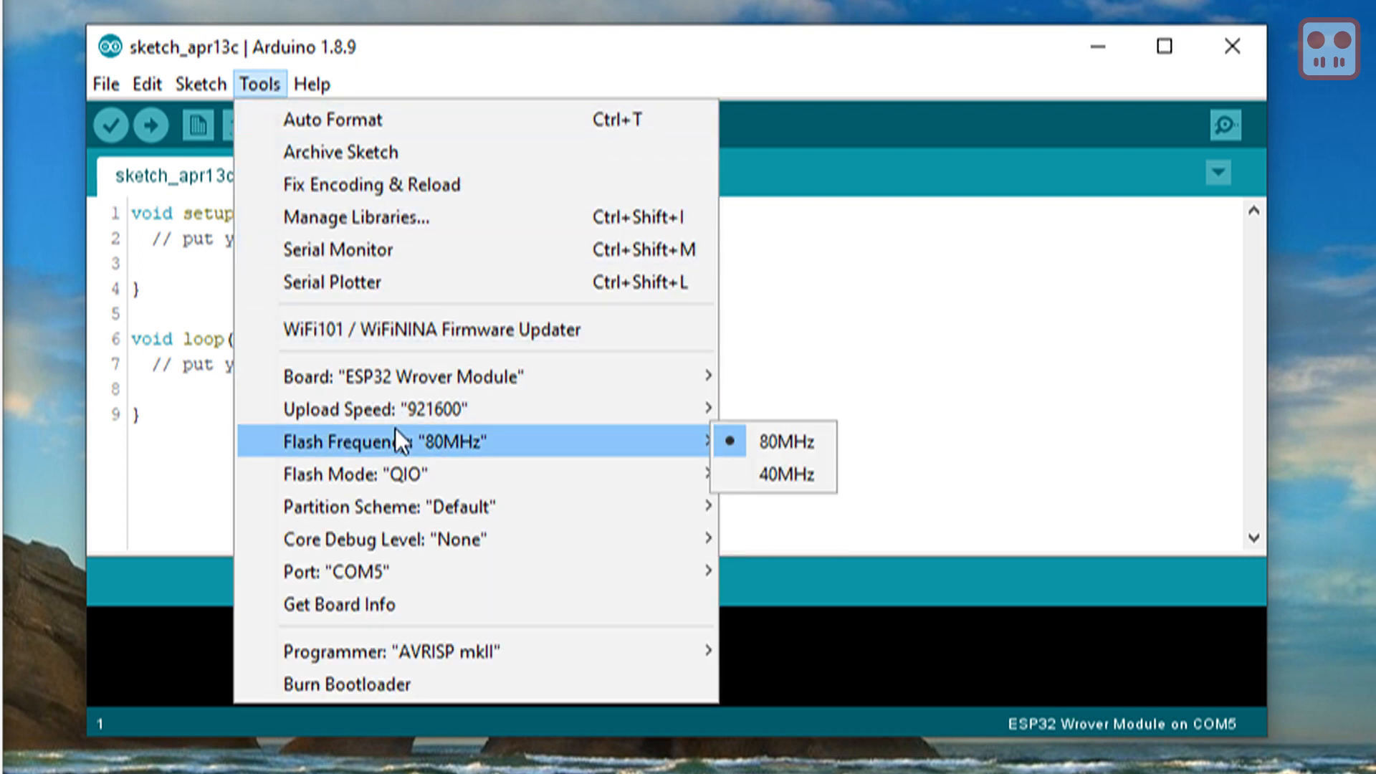
pyautogui.moveTo(405, 487)
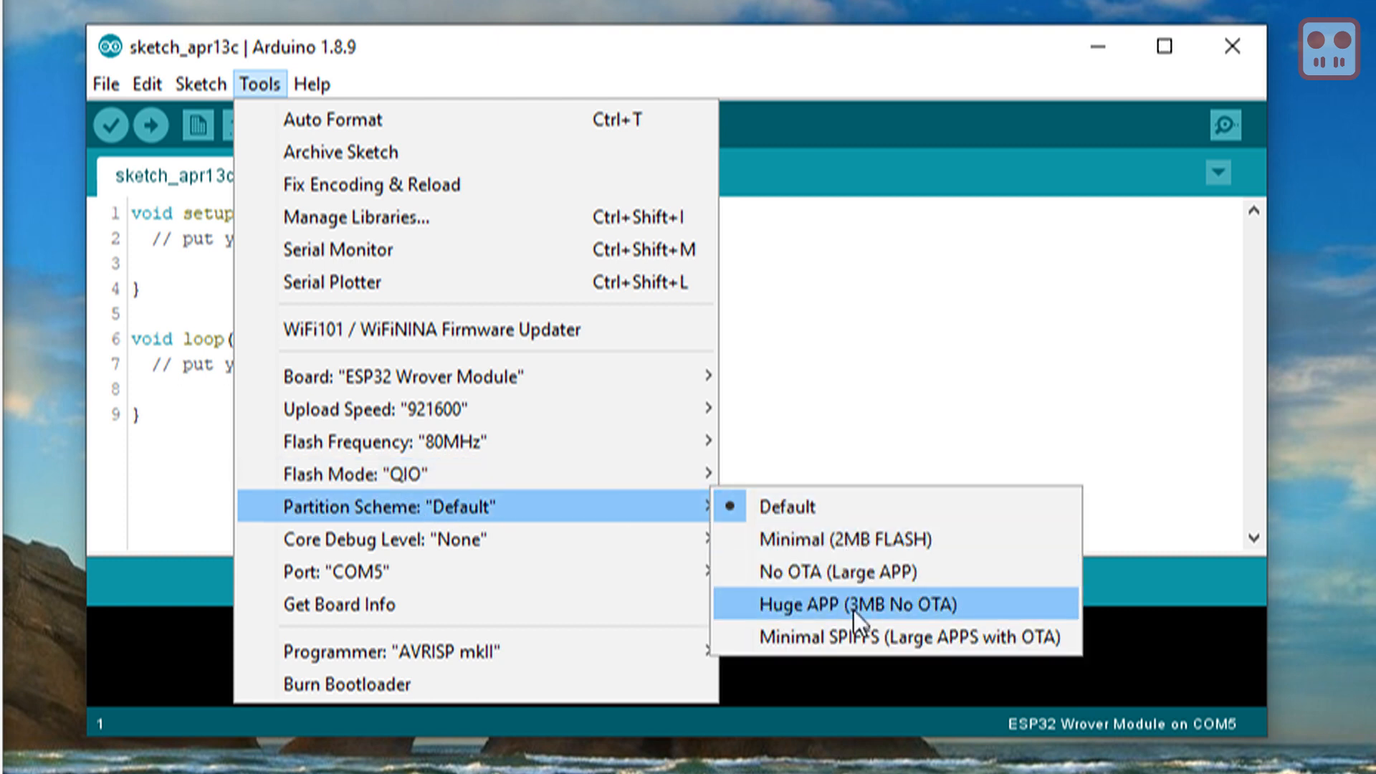
pyautogui.click(853, 603)
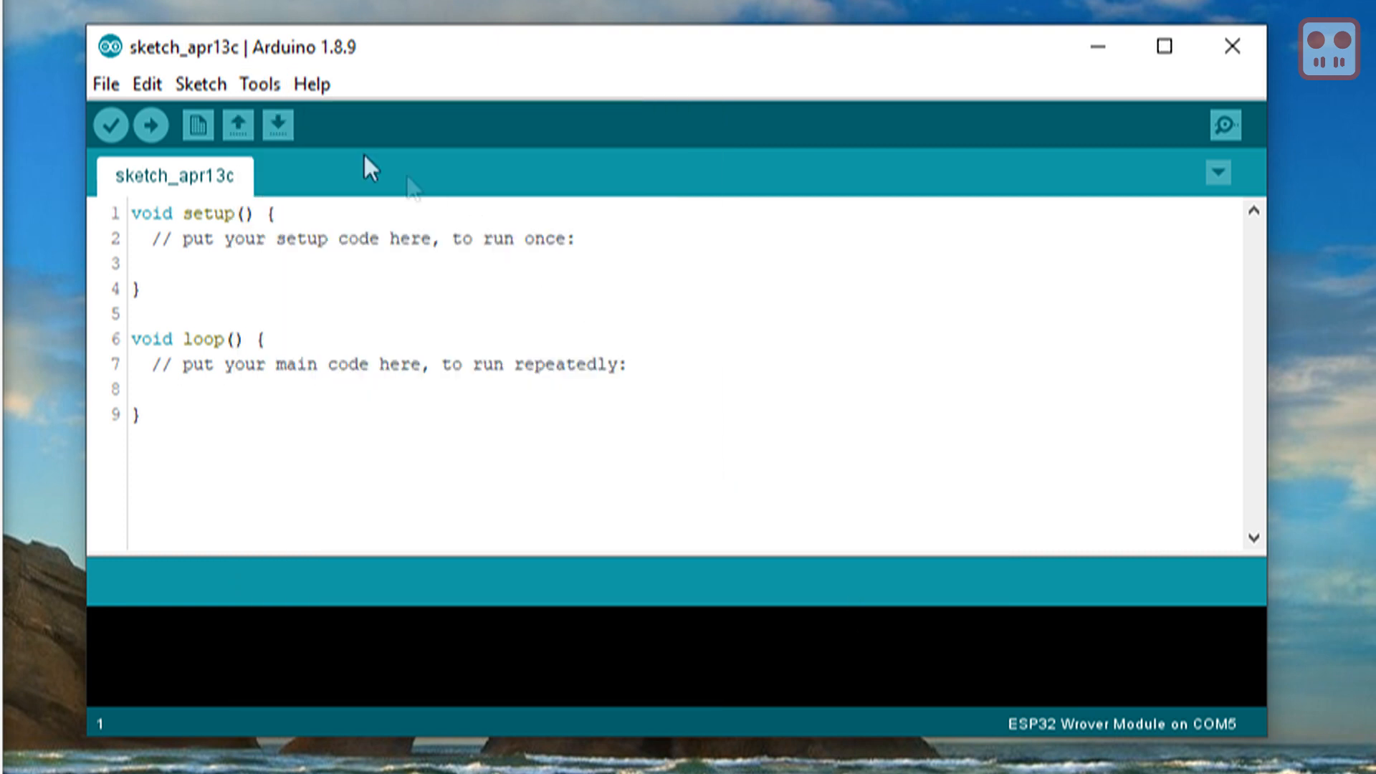
pyautogui.click(262, 84)
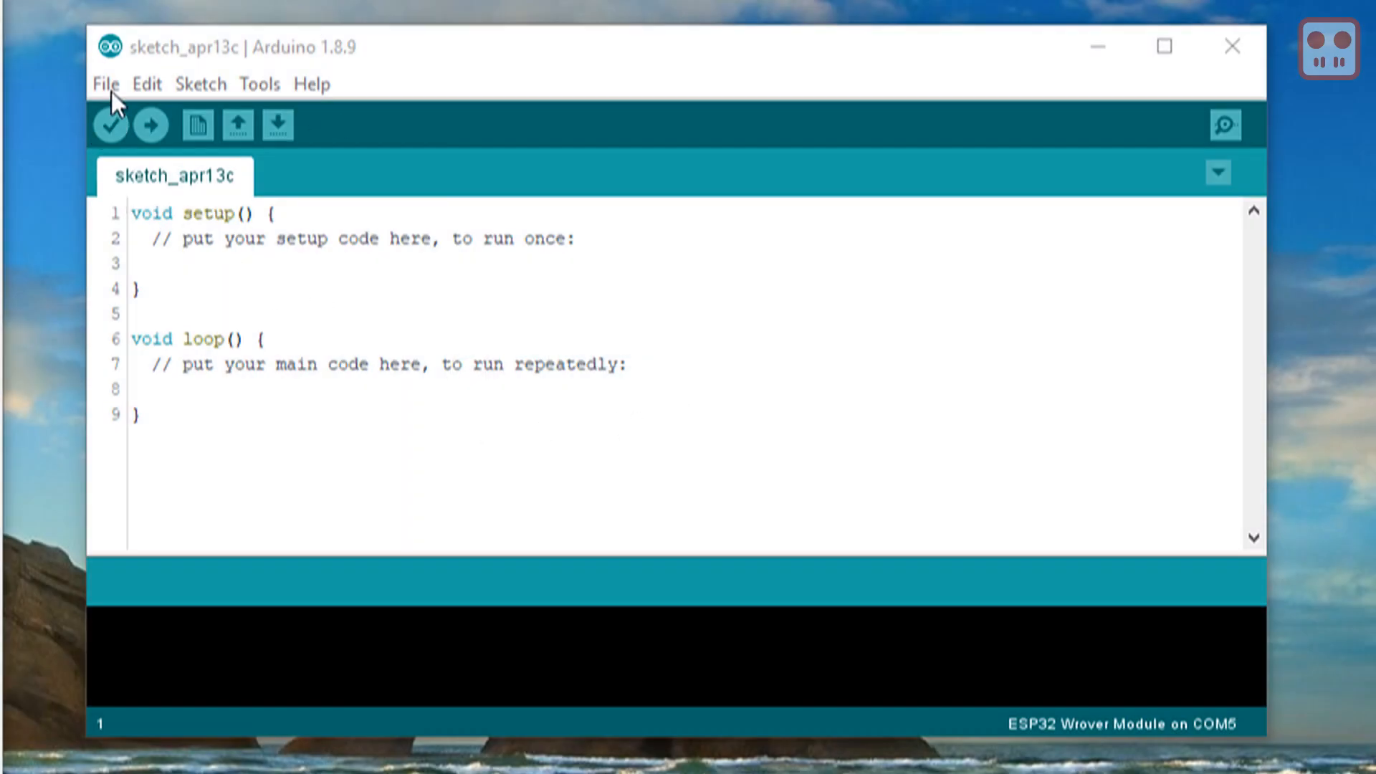
# Open the CameraWebServer example from File > Examples > ESP32 > Camera
pyautogui.click(107, 83)
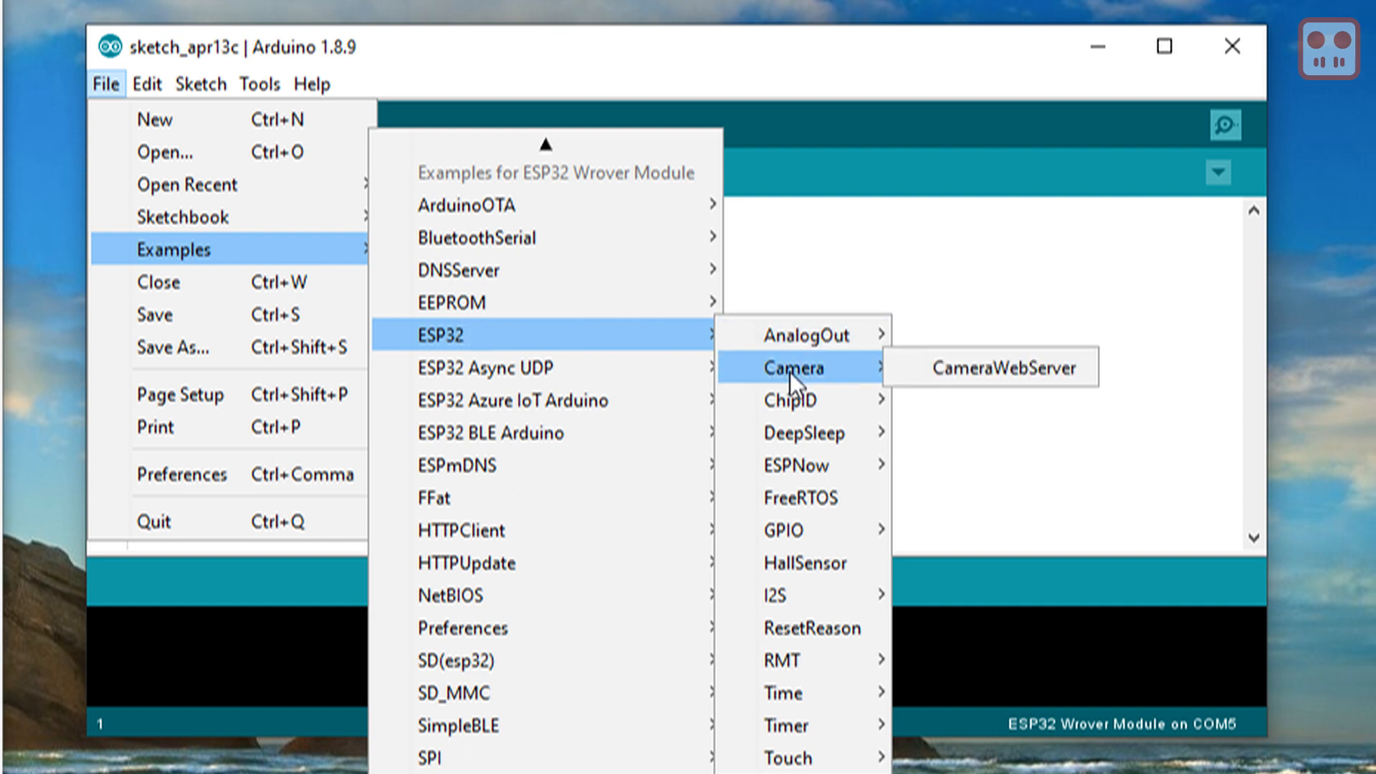
pyautogui.click(1005, 368)
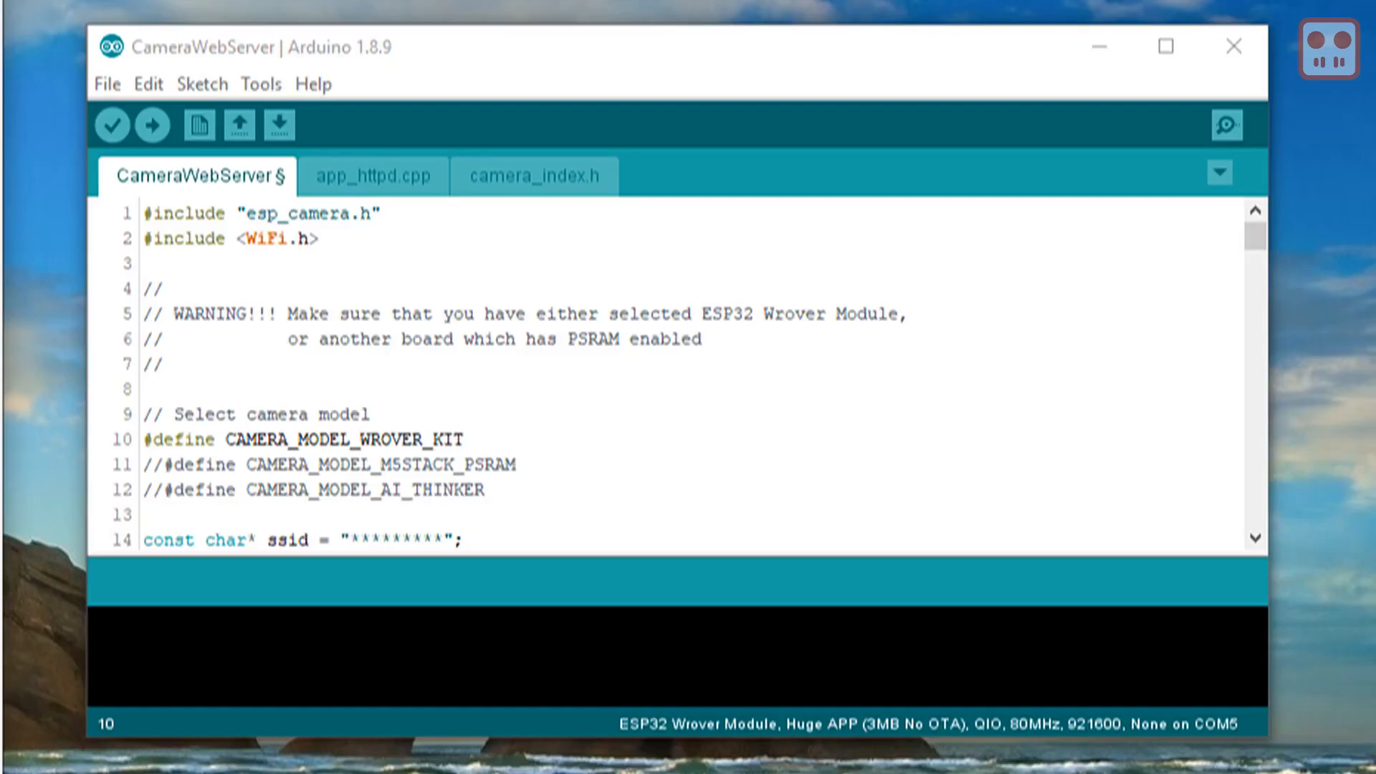
pyautogui.scroll(-3)
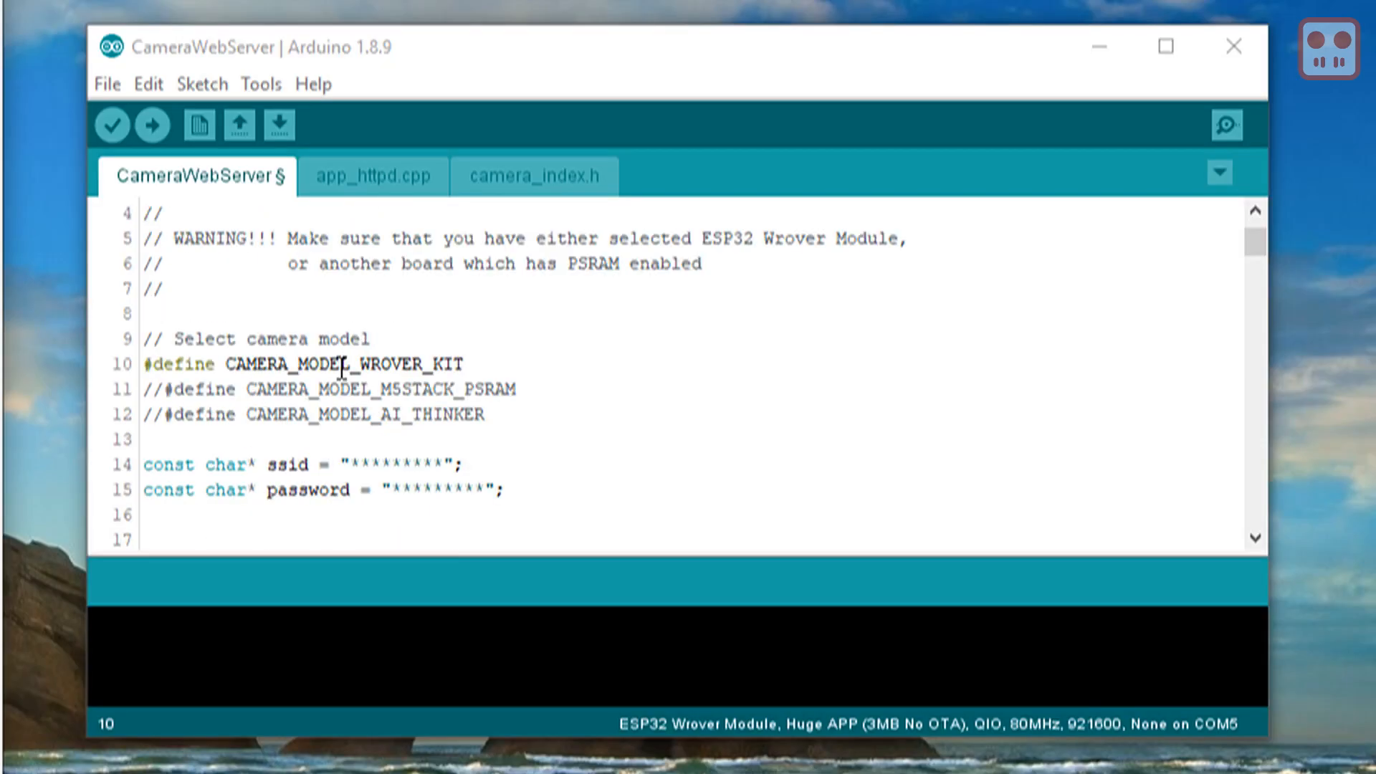
pyautogui.scroll(-3)
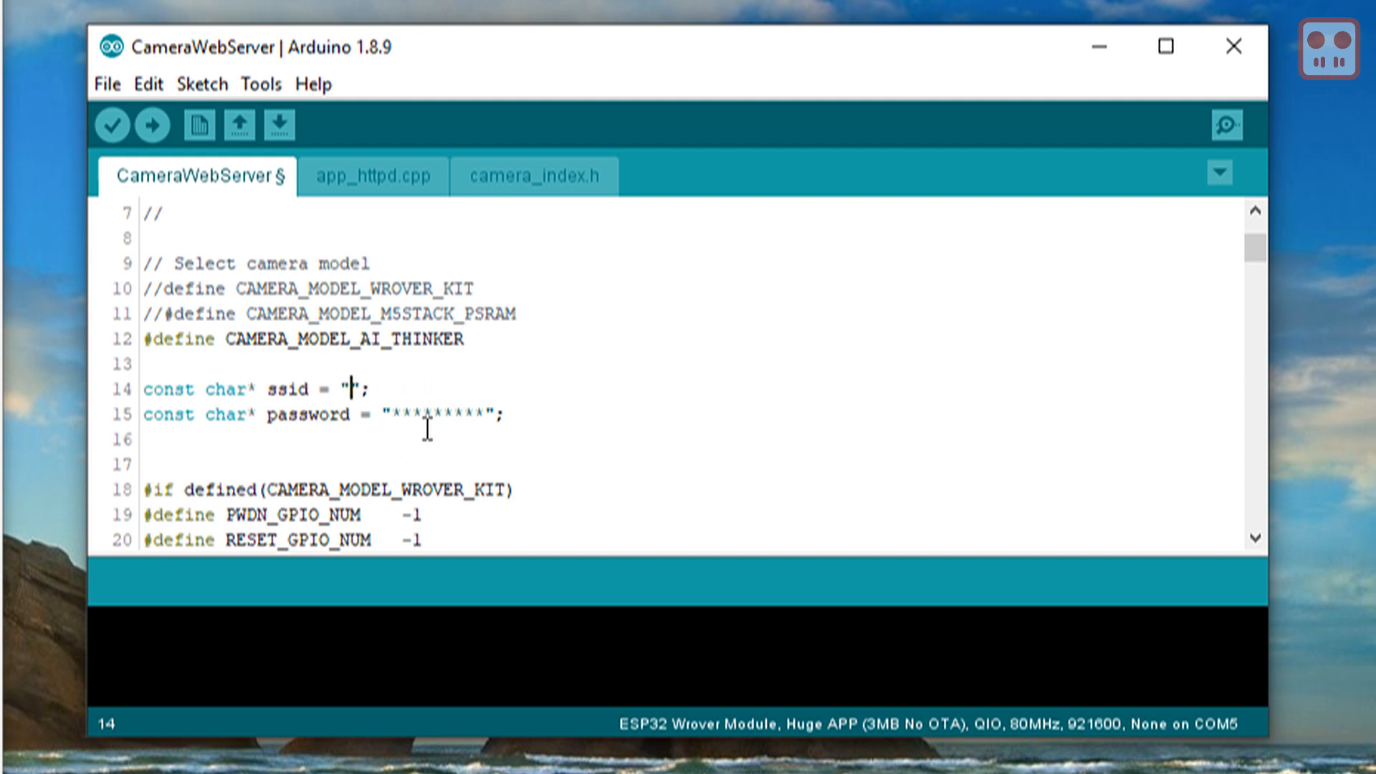
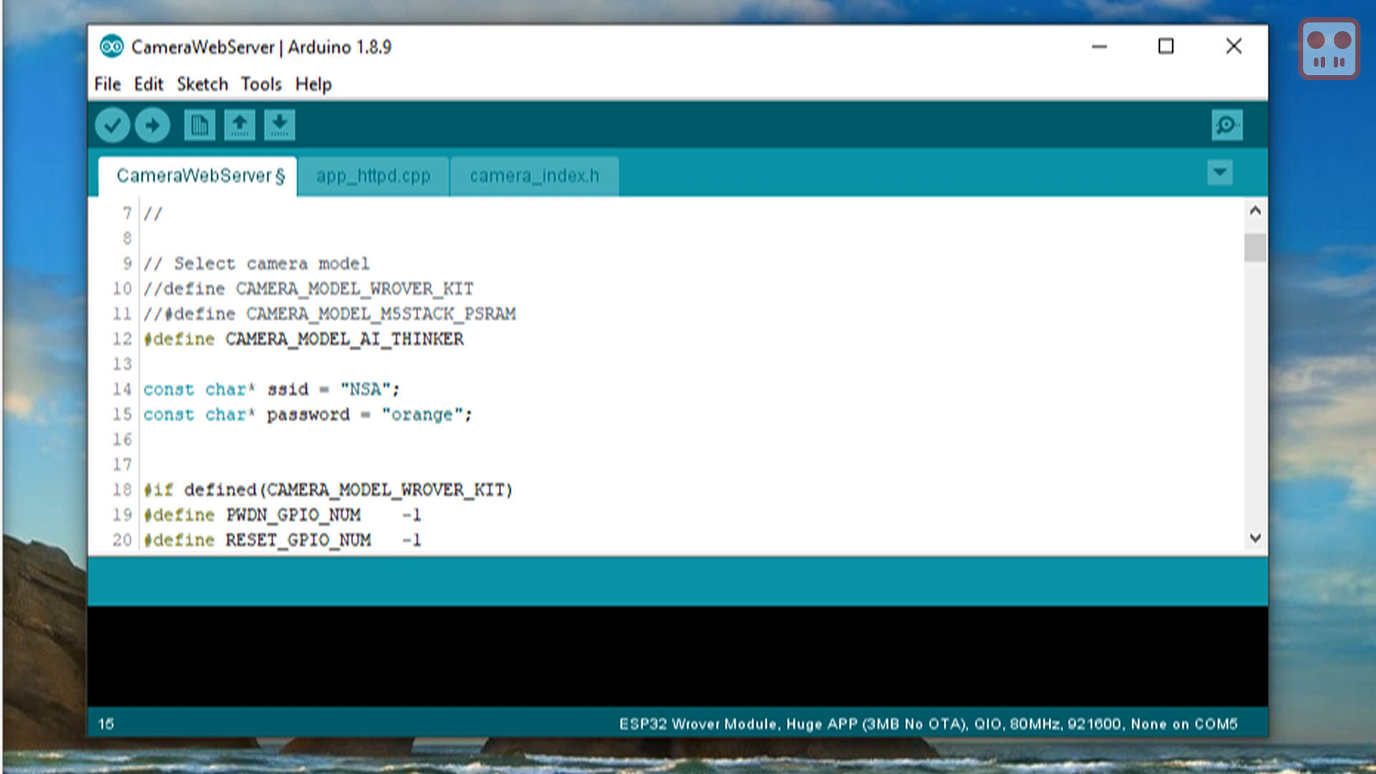
pyautogui.moveTo(151, 128)
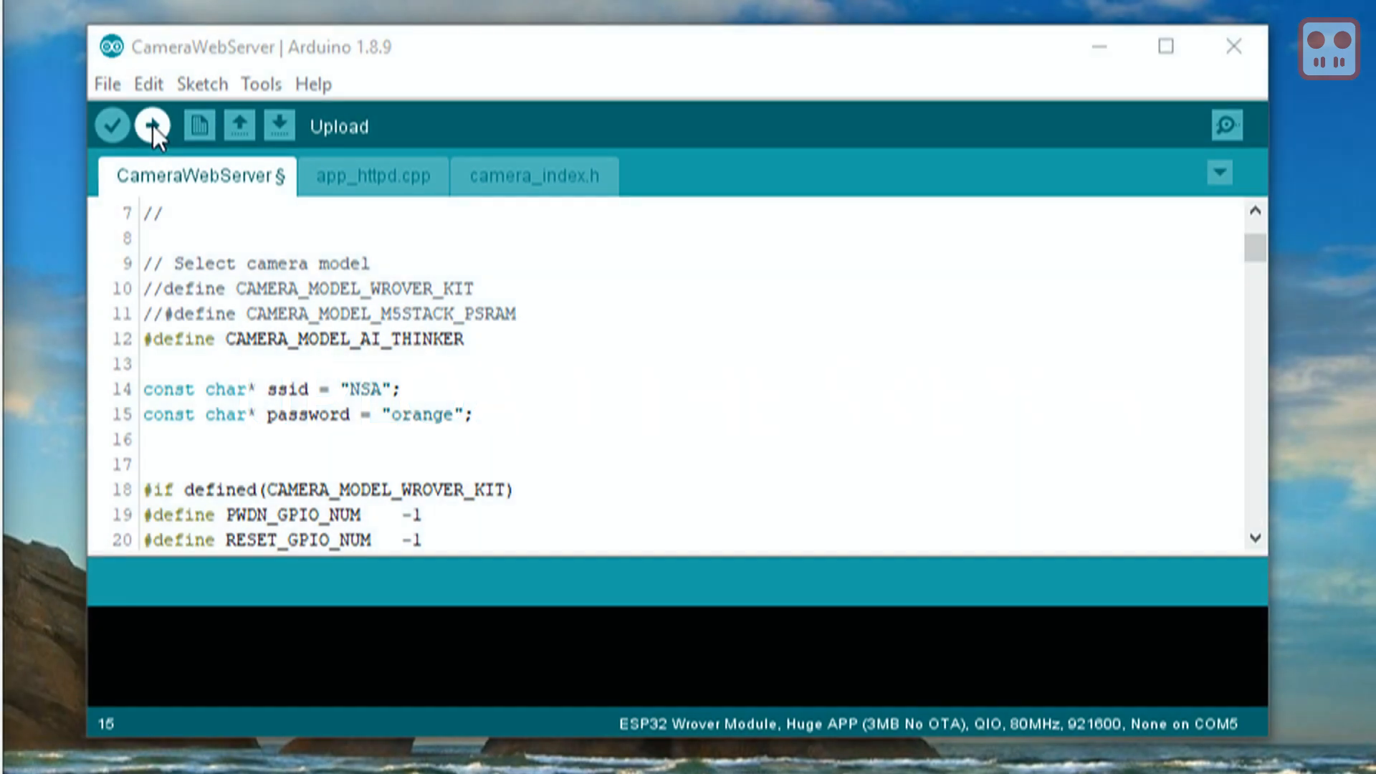
# Upload the edited CameraWebServer sketch to the ESP32 board until done
pyautogui.click(146, 125)
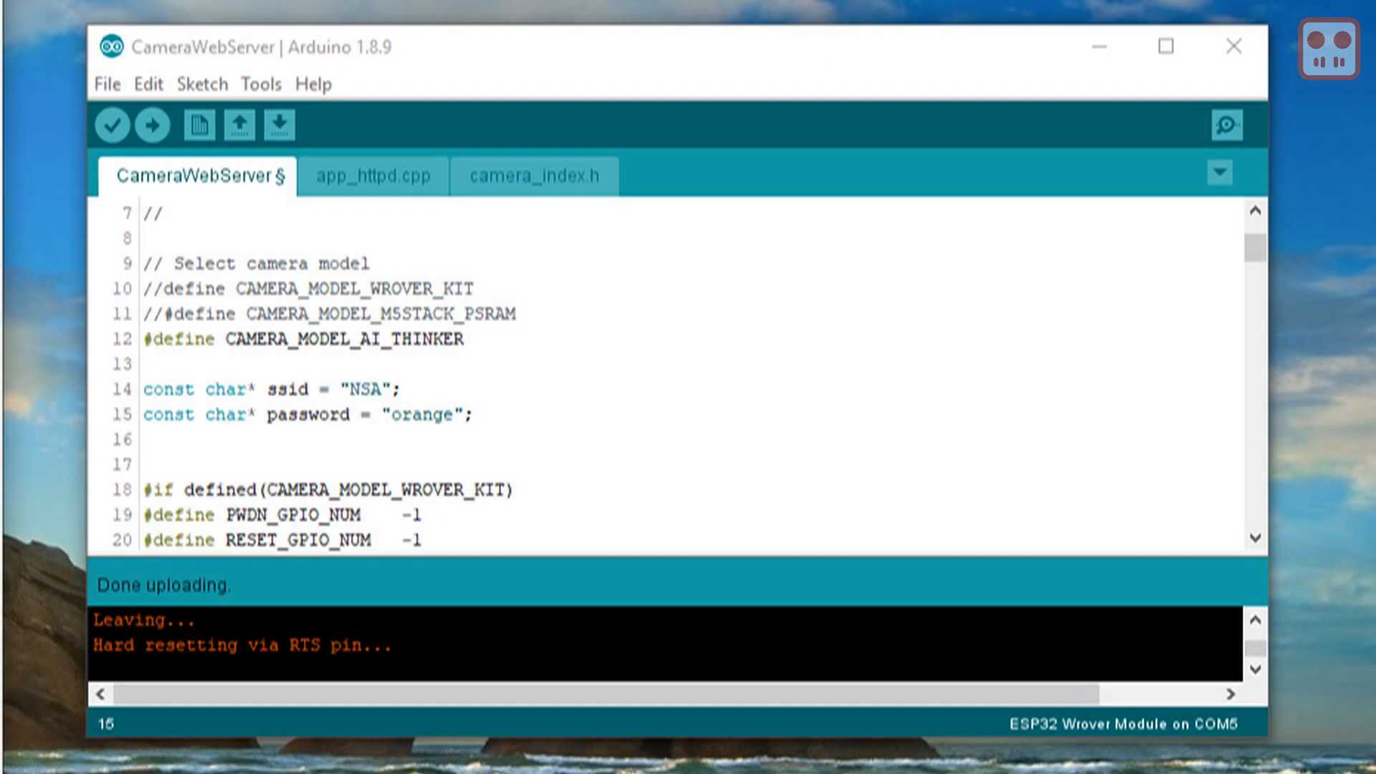
pyautogui.click(264, 83)
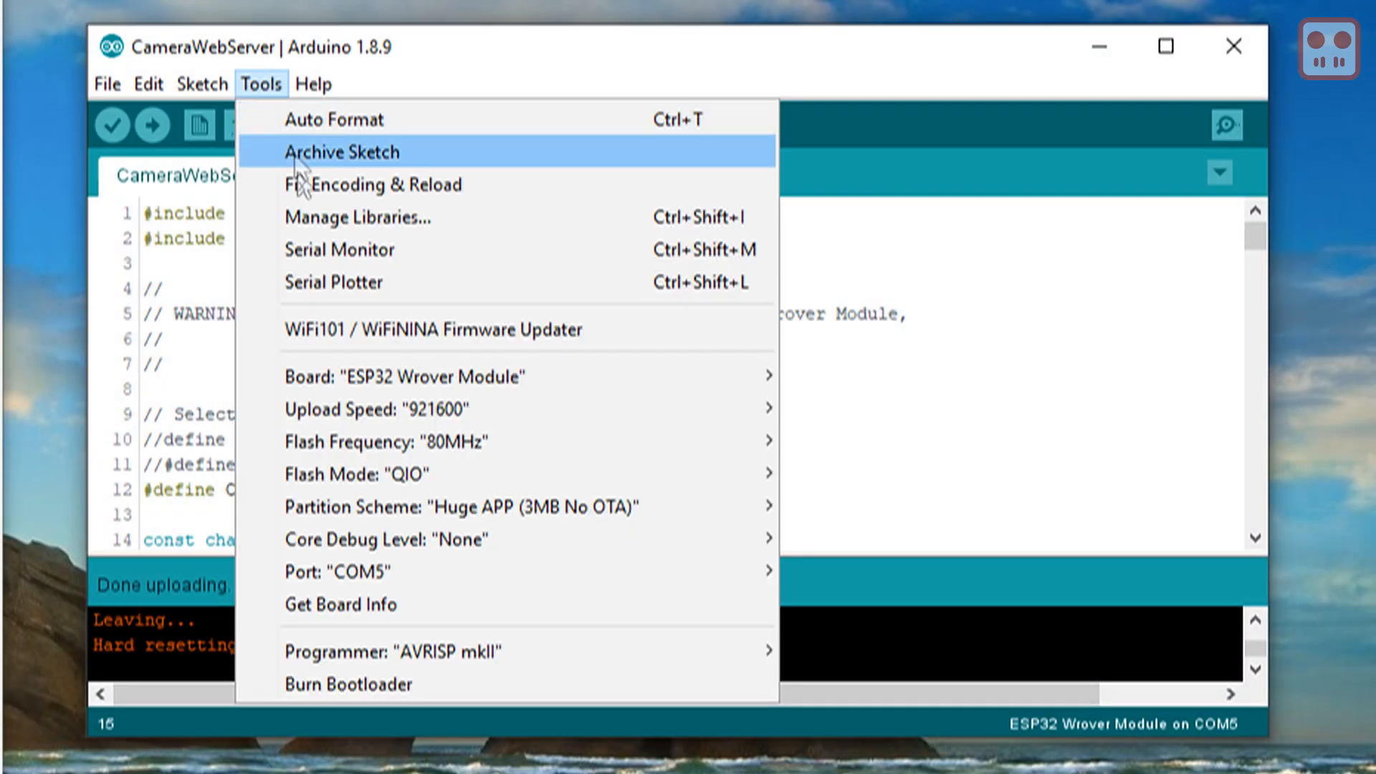
# Open the Serial Monitor to read the board's printed IP address
pyautogui.click(339, 250)
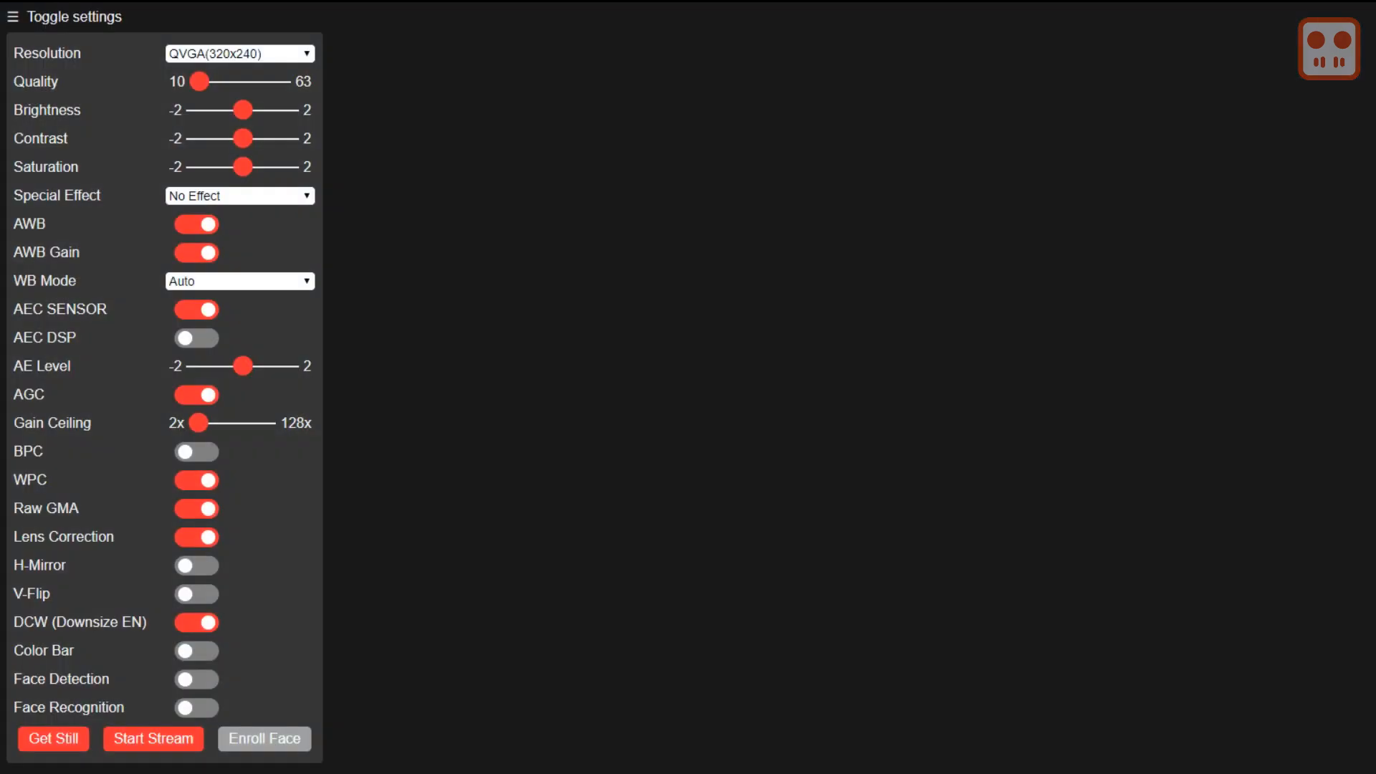
# Start the live stream and switch the resolution to XGA (1024x768)
pyautogui.click(153, 738)
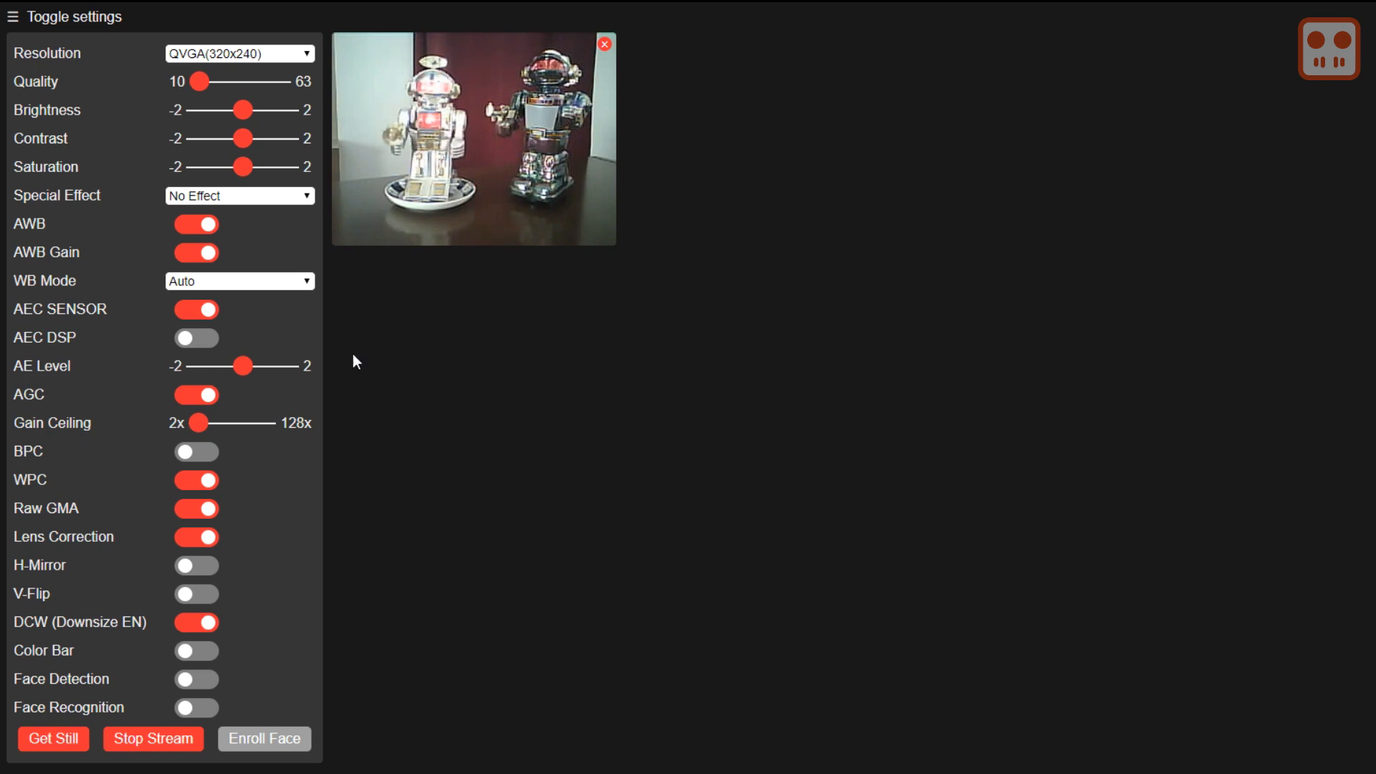
pyautogui.click(240, 53)
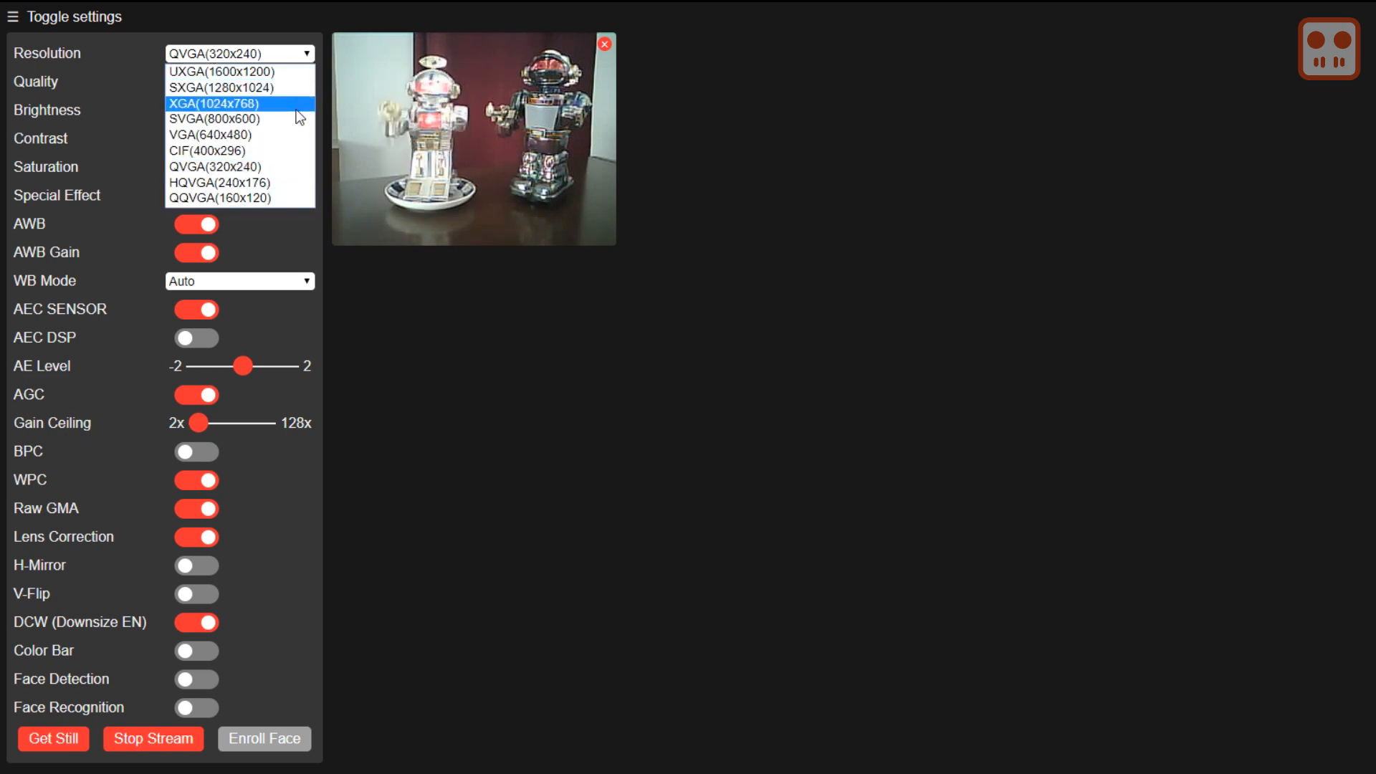
pyautogui.click(222, 103)
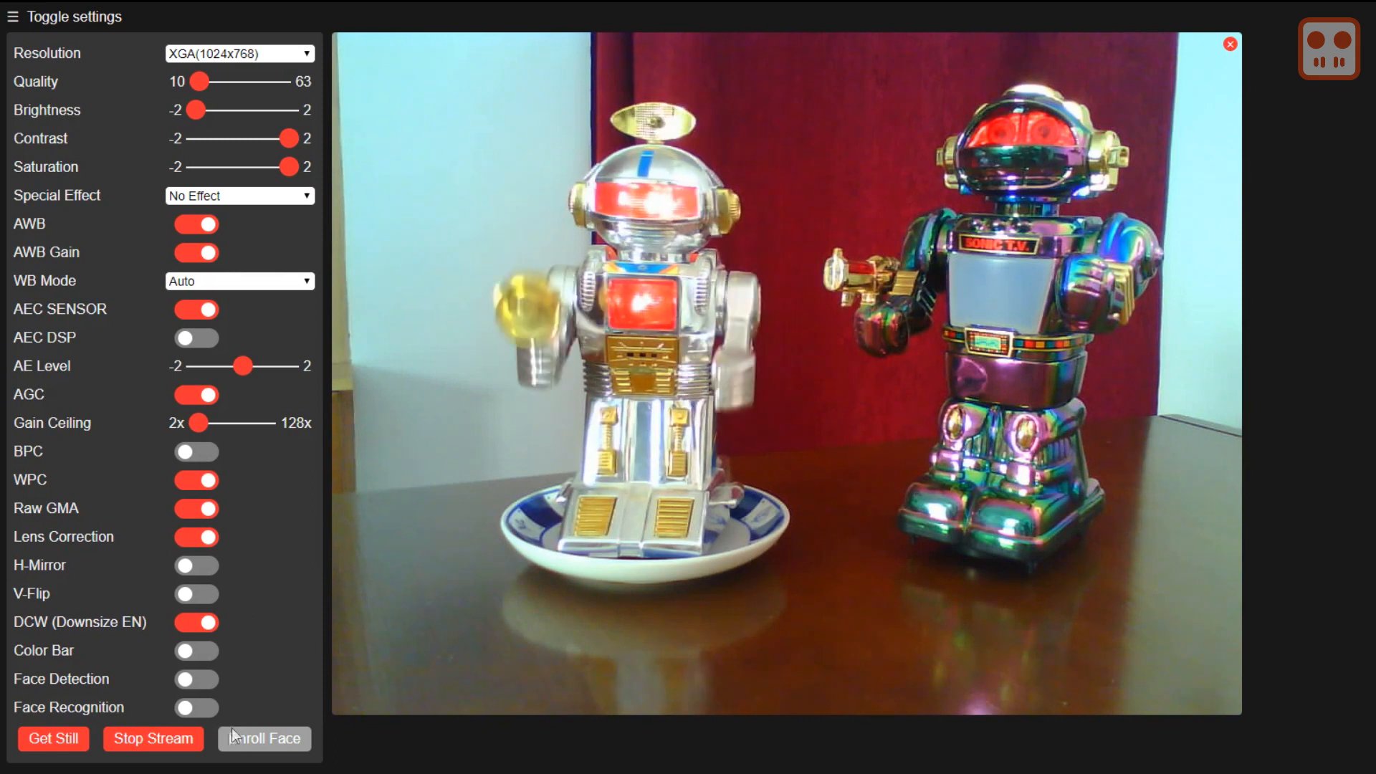
# Stop the stream and capture two still photos of the toy robots
pyautogui.click(153, 738)
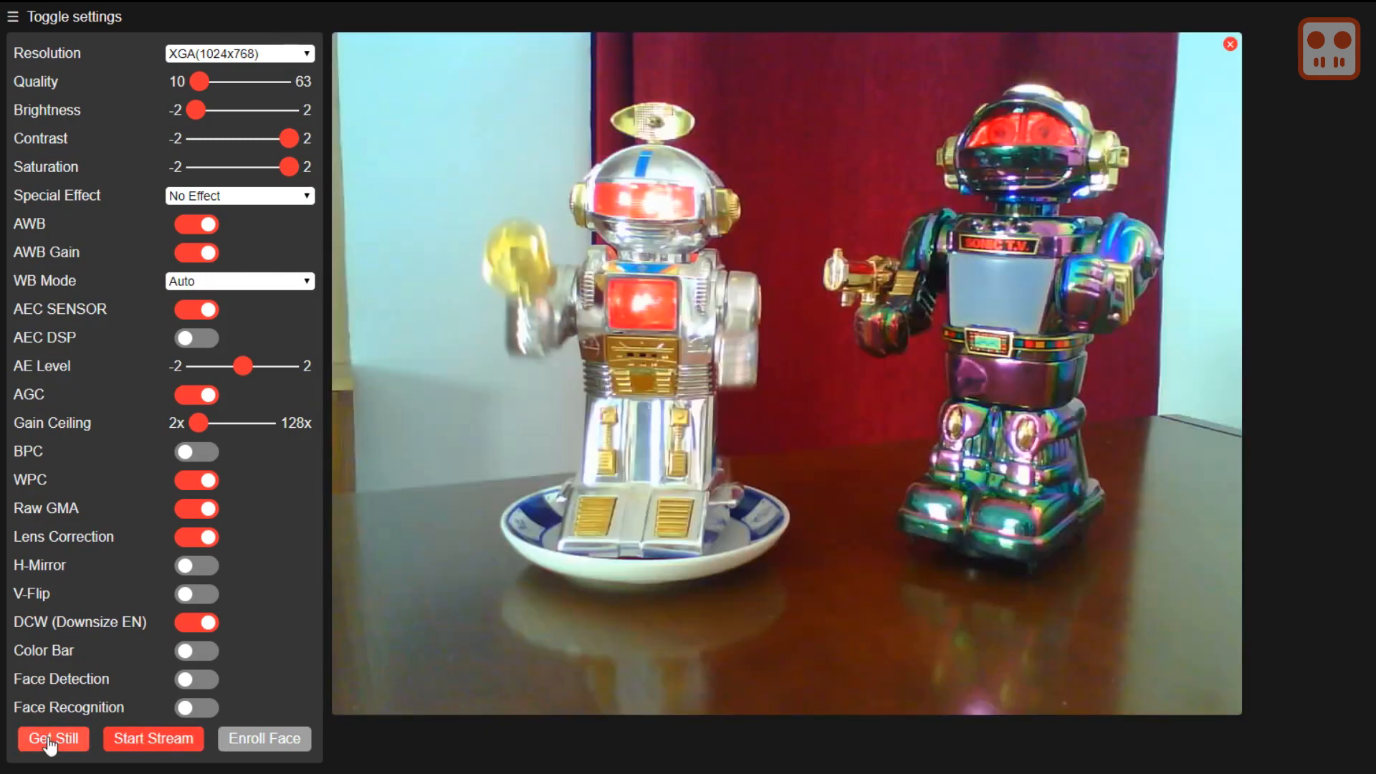
pyautogui.click(53, 738)
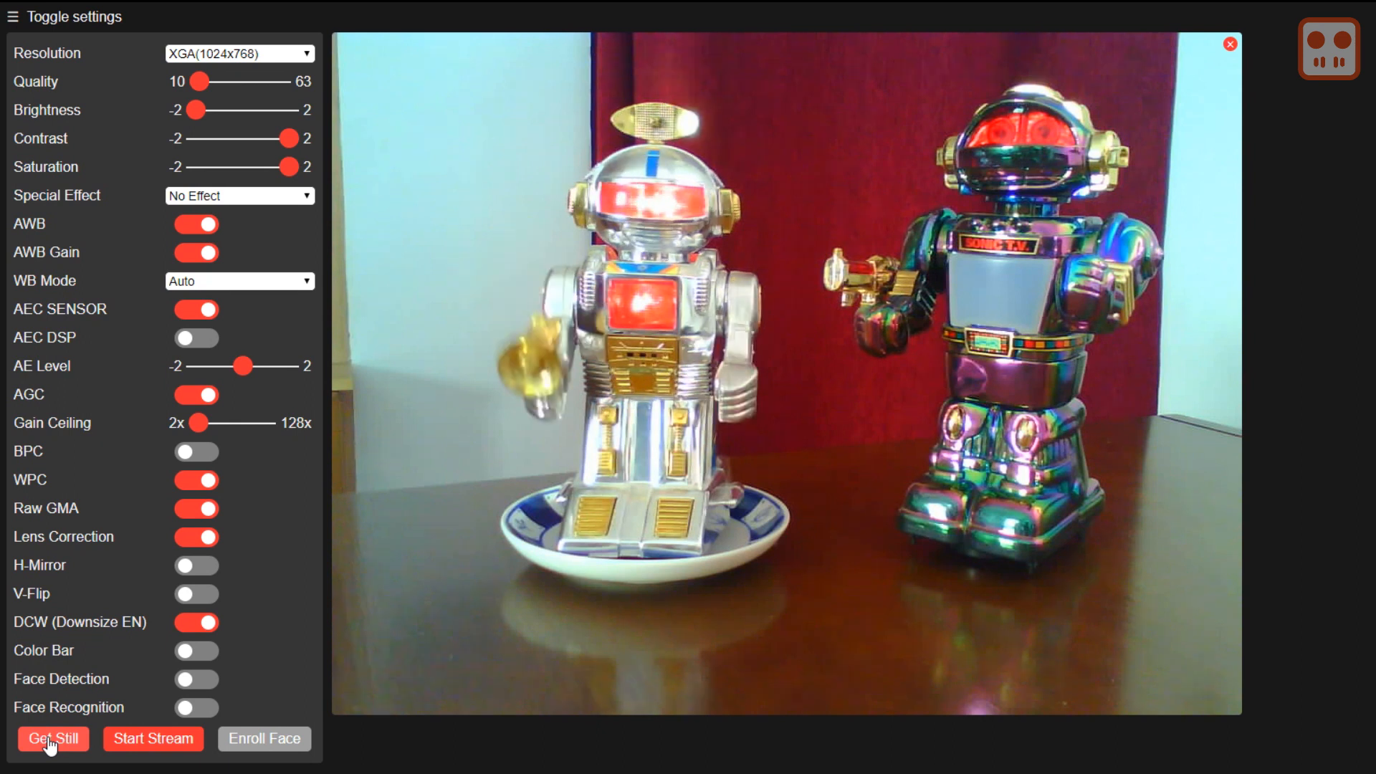
pyautogui.click(46, 739)
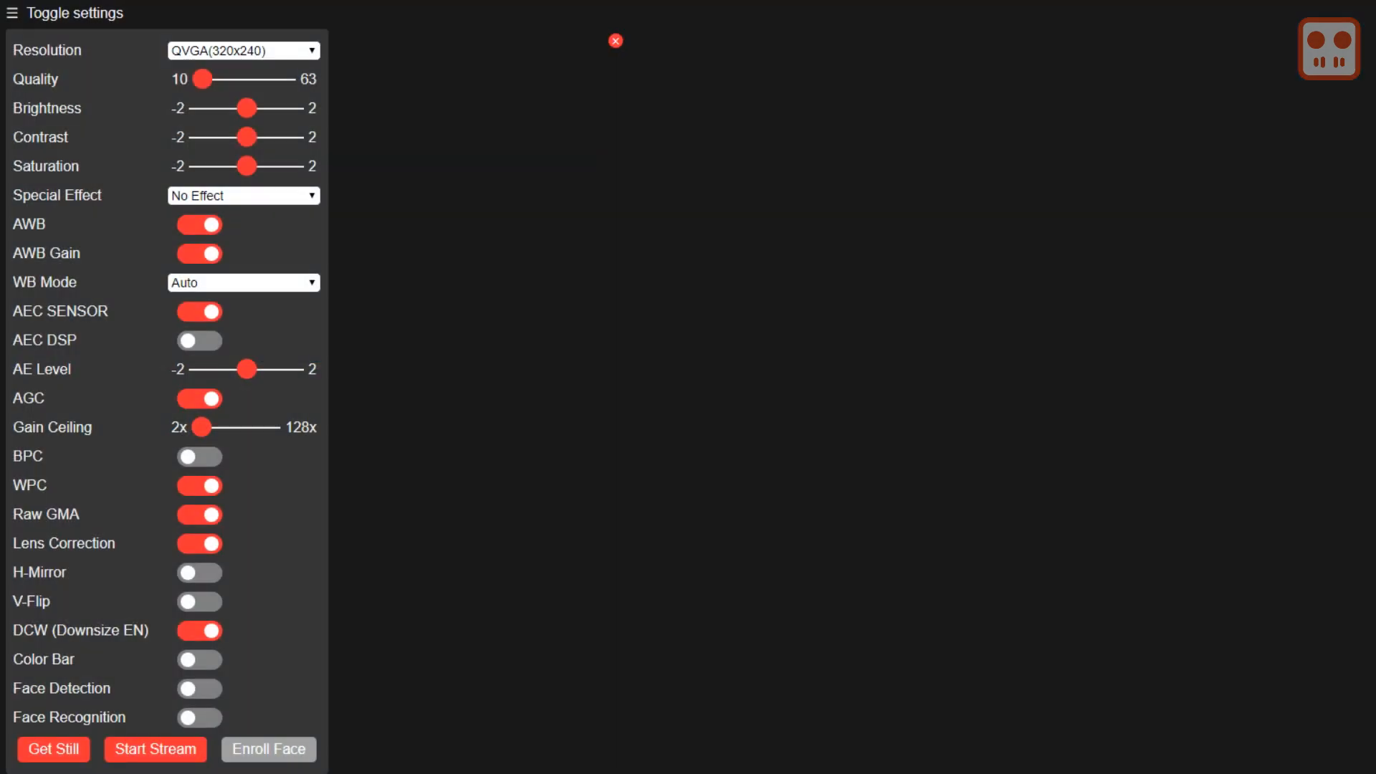
# Restart the stream and switch on Face Detection and Face Recognition
pyautogui.click(155, 750)
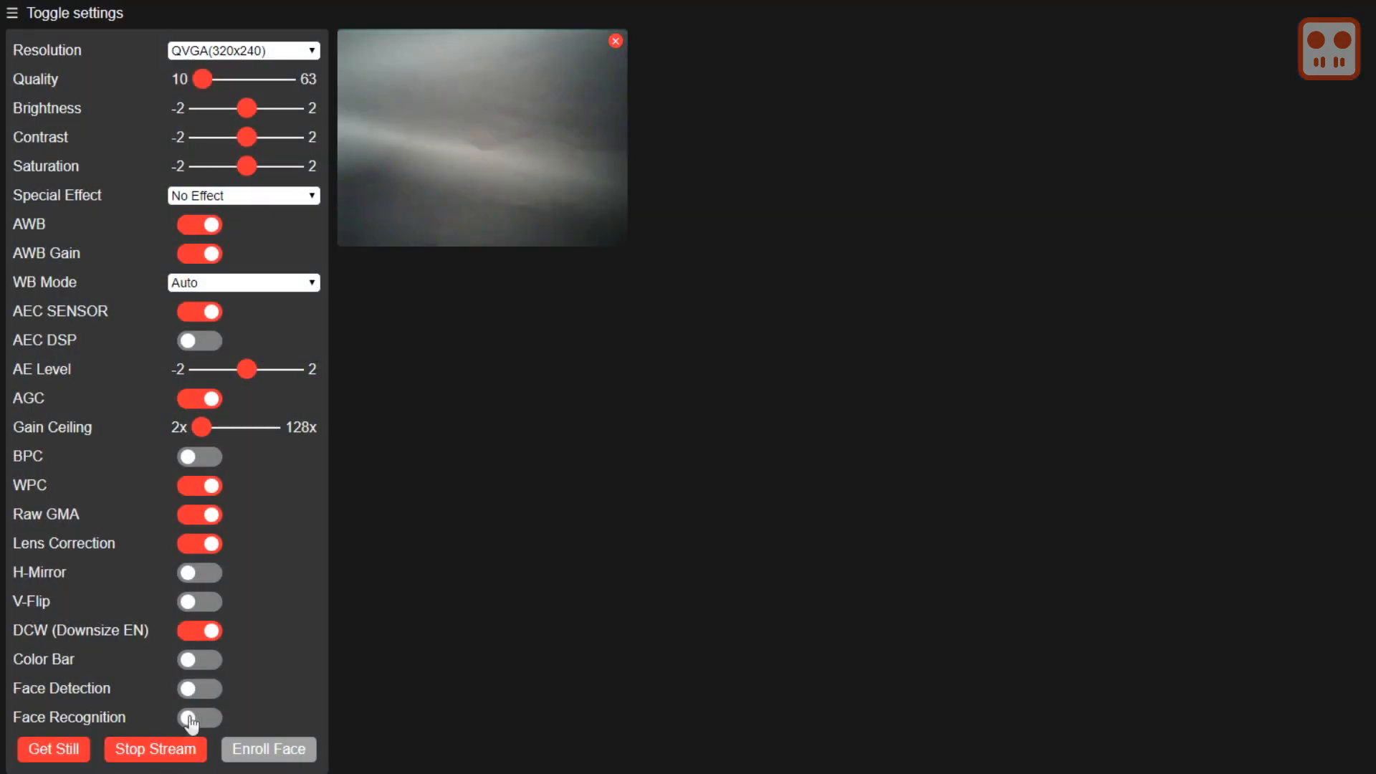
pyautogui.click(200, 689)
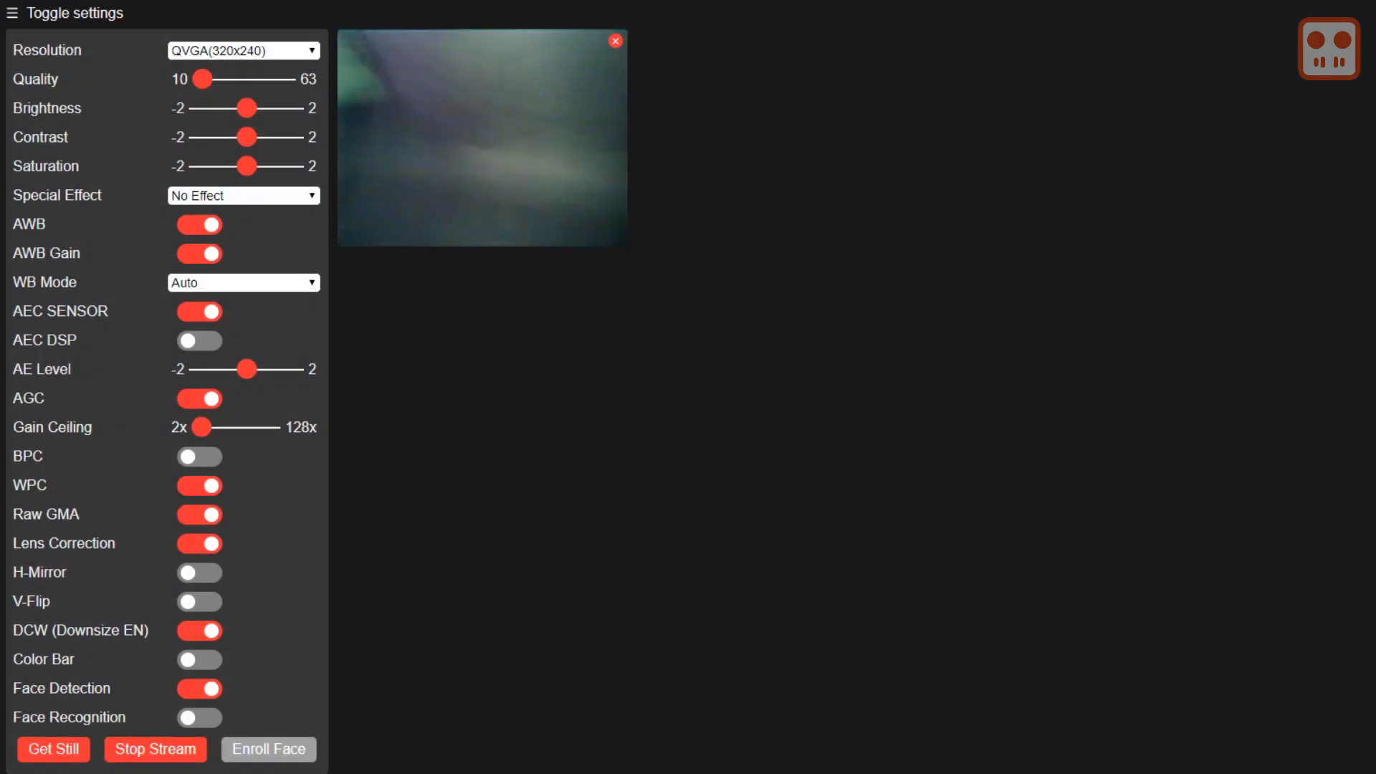
pyautogui.click(198, 717)
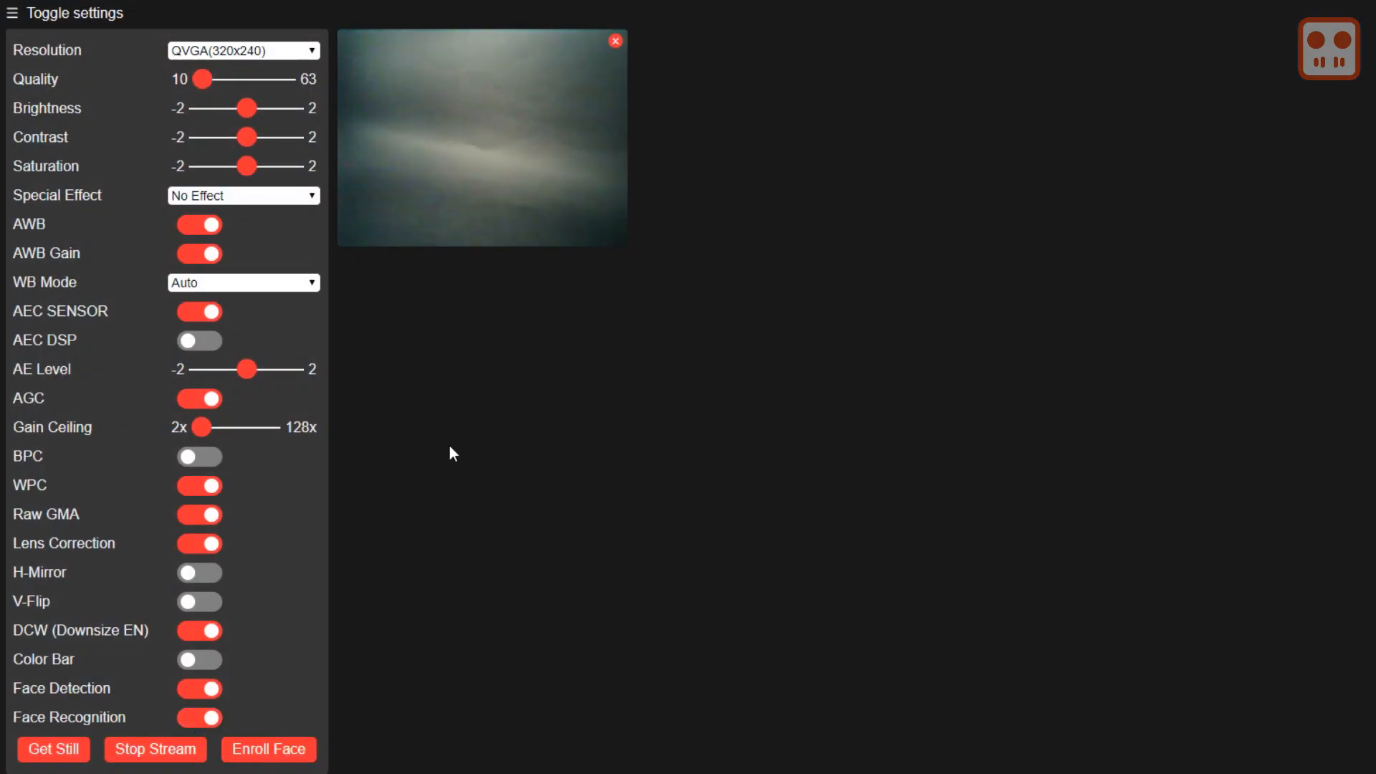